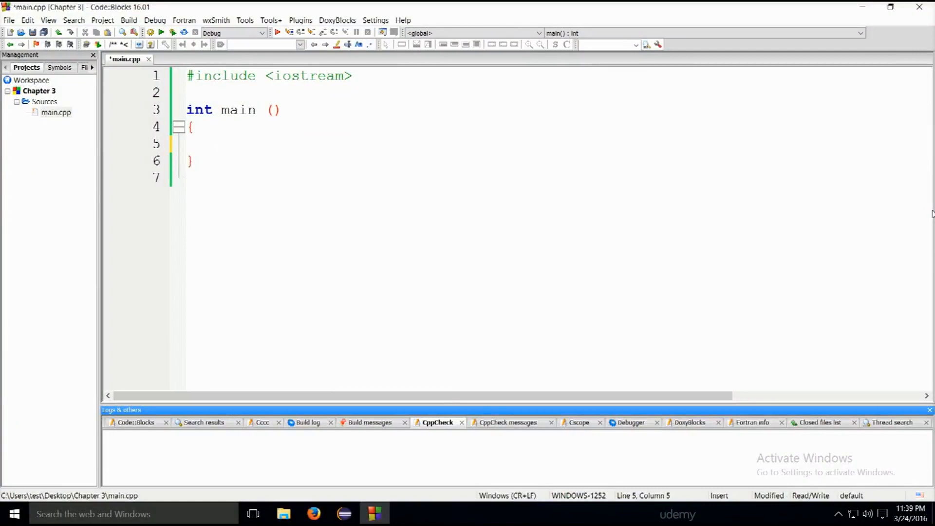
# Declare int x = 2, y = 3; inside main
pyautogui.click(221, 143)
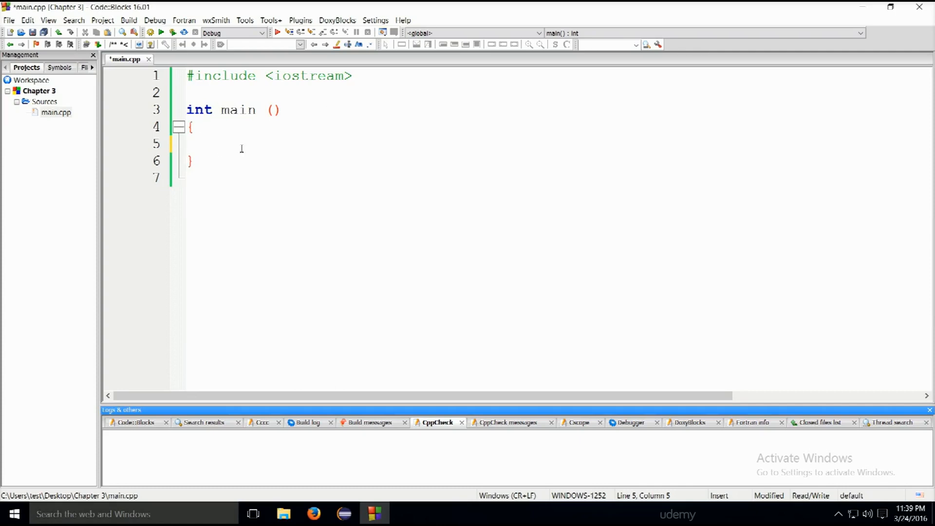
pyautogui.write('if(')
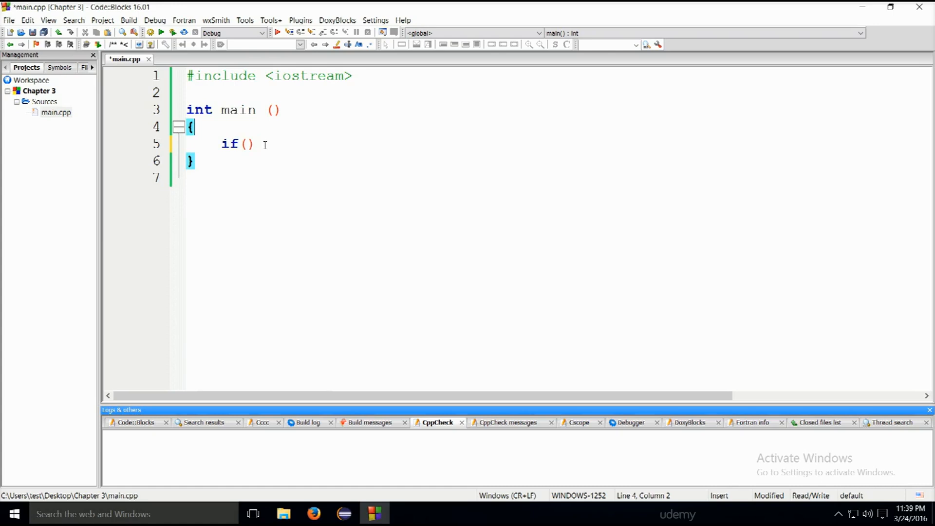
pyautogui.press('enter')
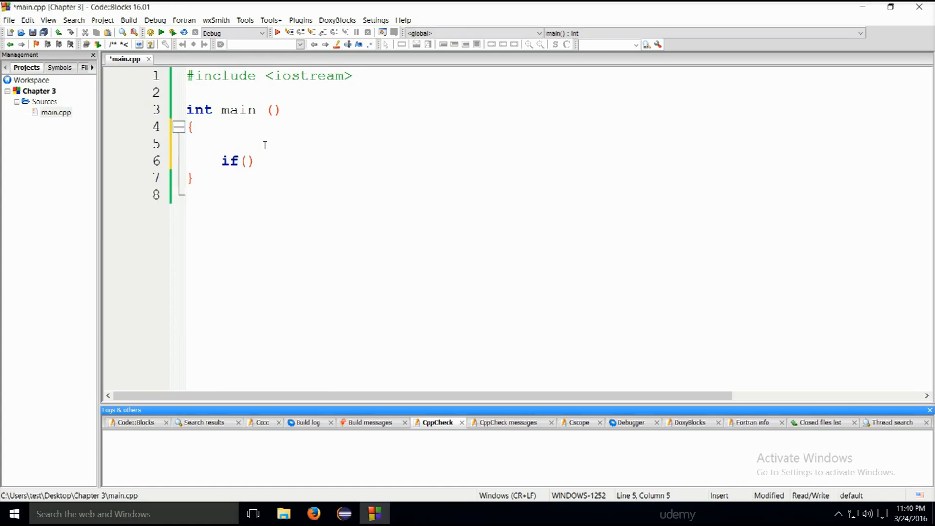
pyautogui.write('int x =')
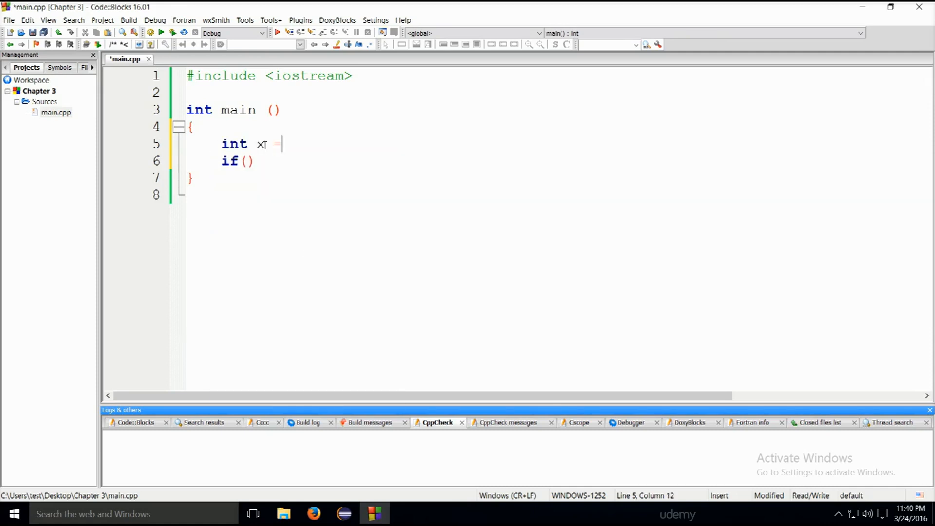
pyautogui.write('1')
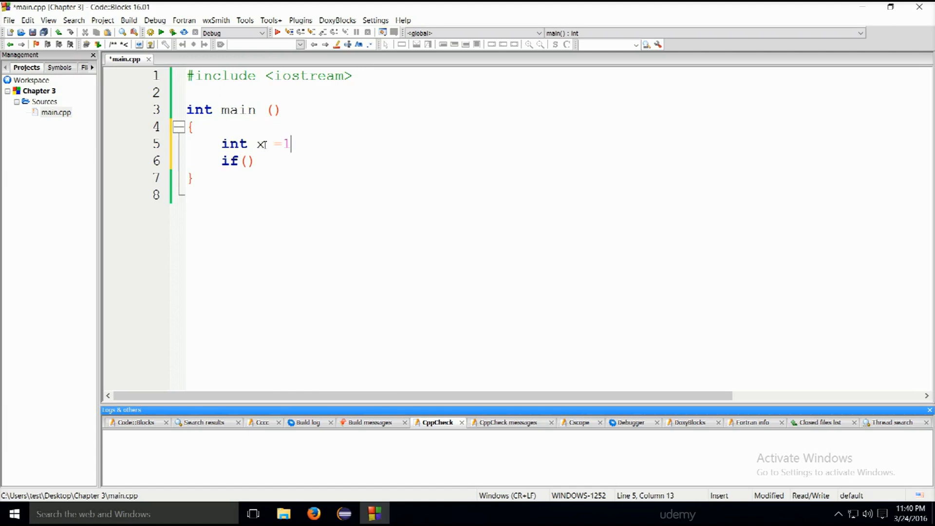
pyautogui.press('BackSpace')
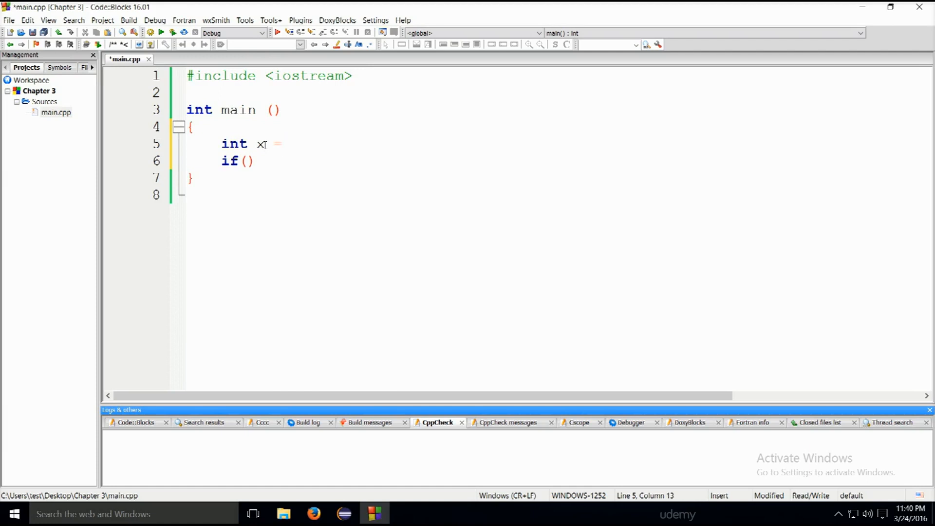
pyautogui.write('2, y')
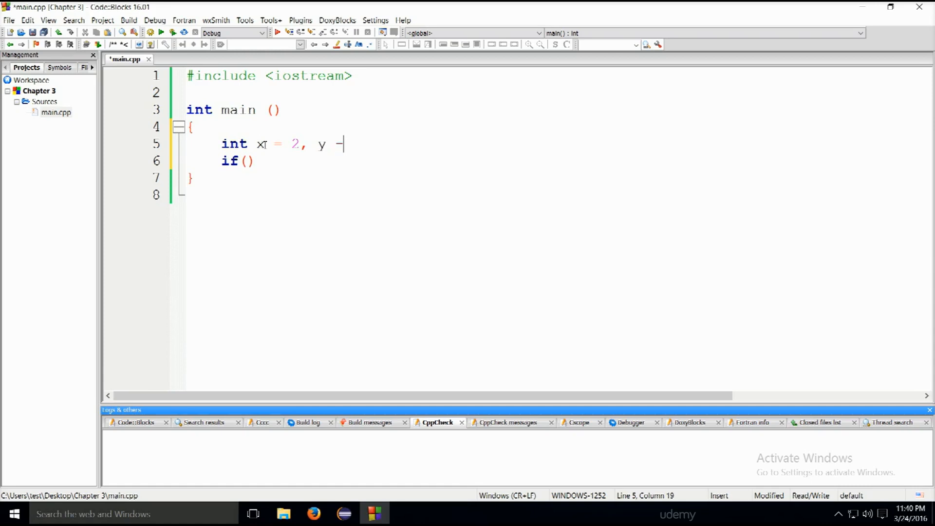
pyautogui.write('=')
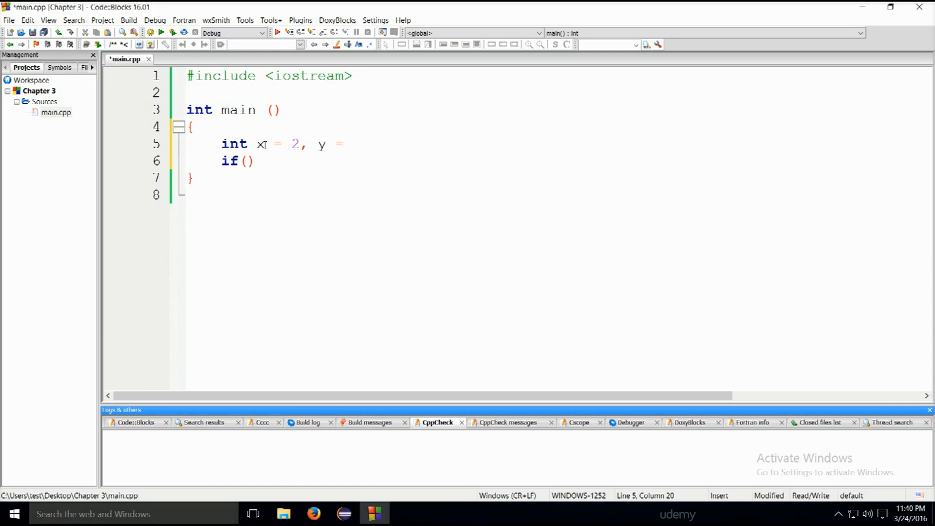
pyautogui.write('3')
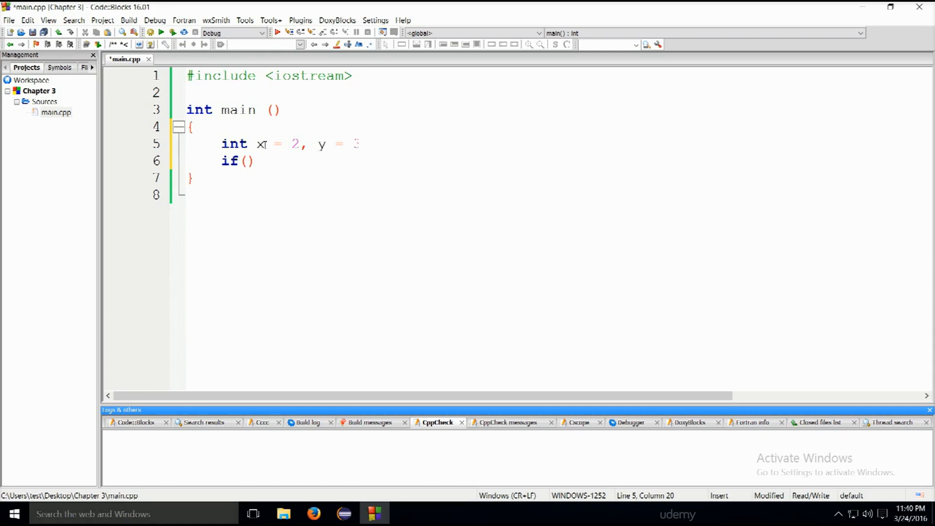
pyautogui.write(';')
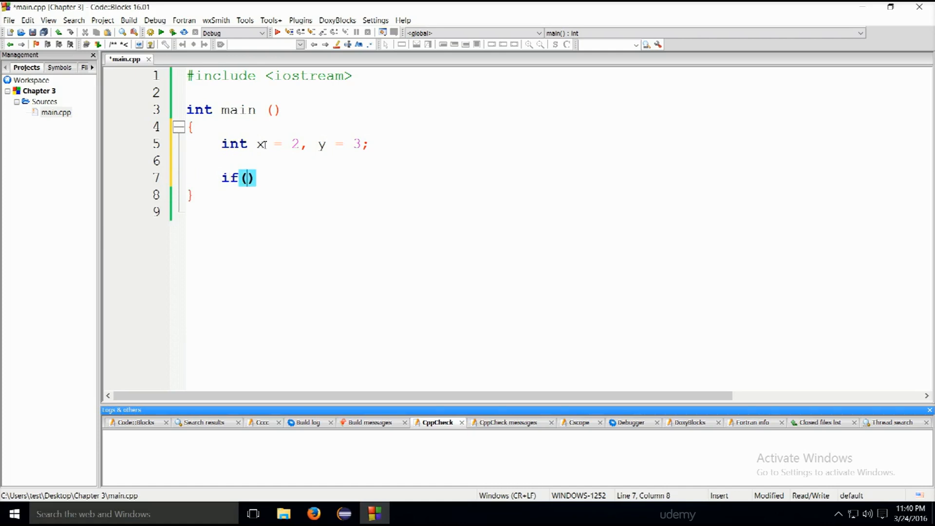
# Write the if statement with the condition x > 4, y > 1
pyautogui.write('x')
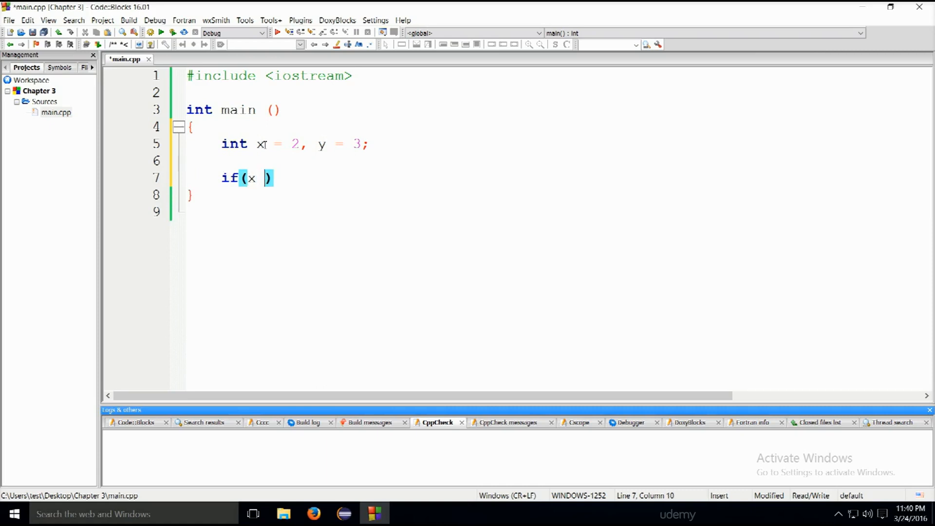
pyautogui.write('>')
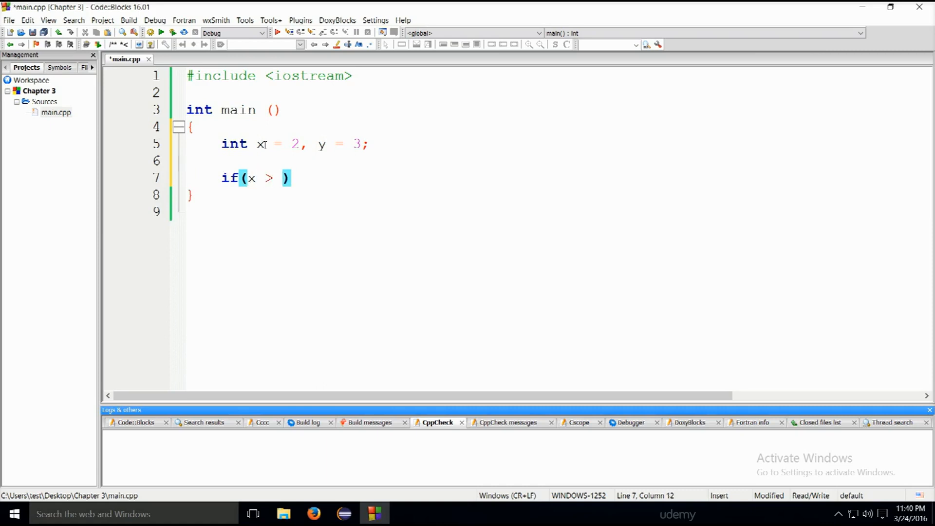
pyautogui.write('4')
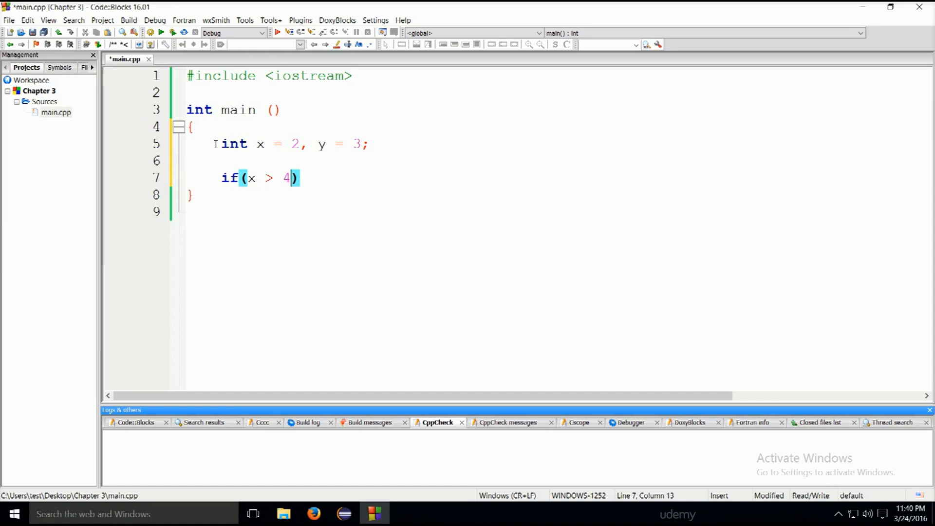
pyautogui.click(345, 144)
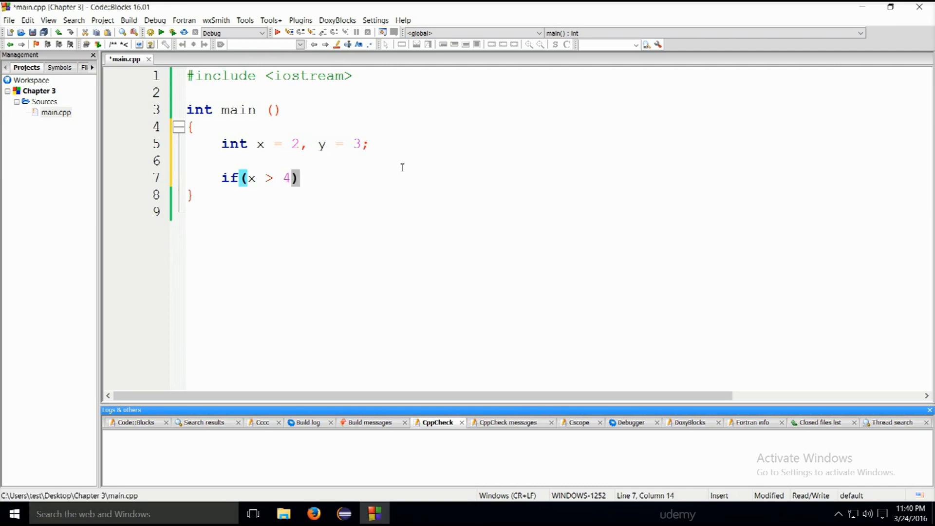
pyautogui.write(',')
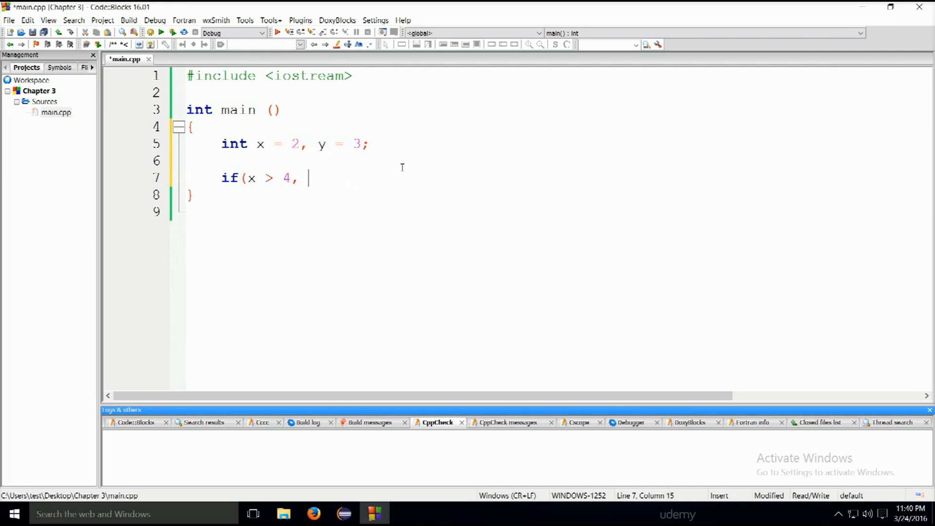
pyautogui.write('y > 1')
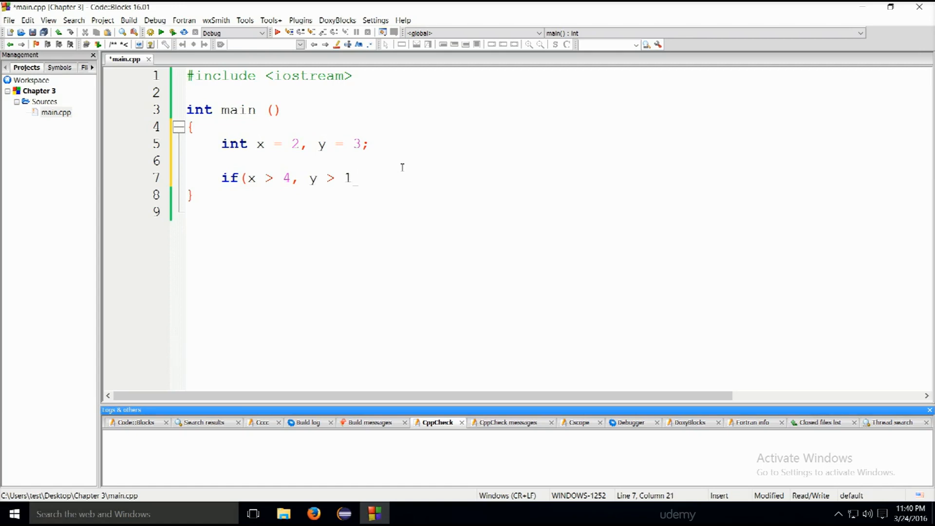
pyautogui.write(')')
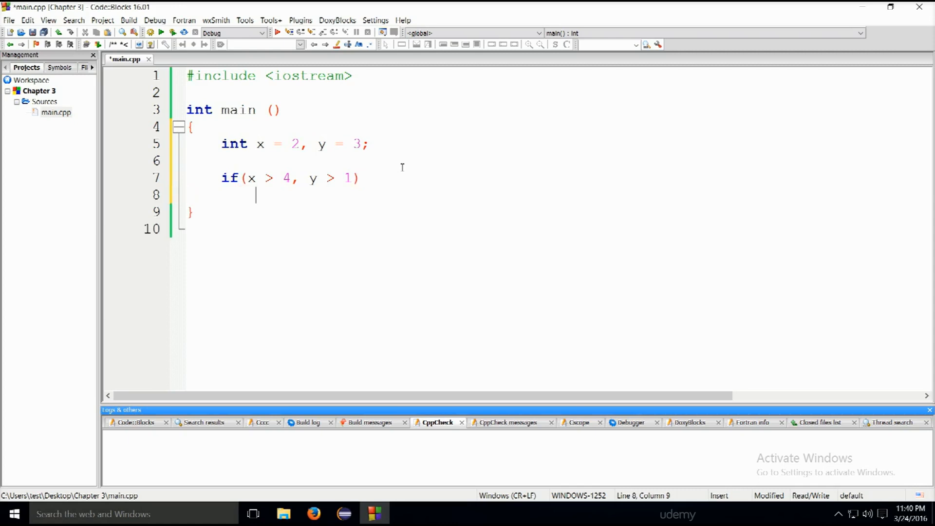
# Print "Something...." with std::cout followed by std::endl under the if
pyautogui.write('std')
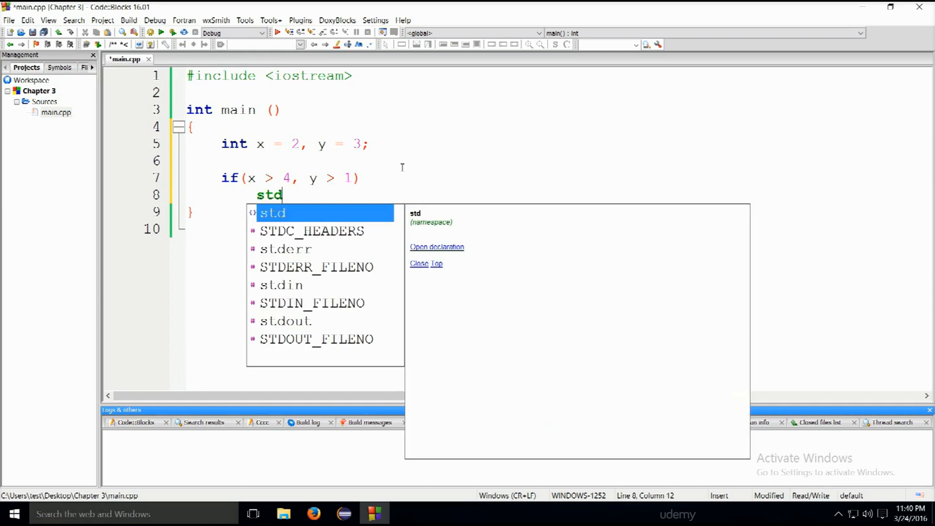
pyautogui.write('::cout <<')
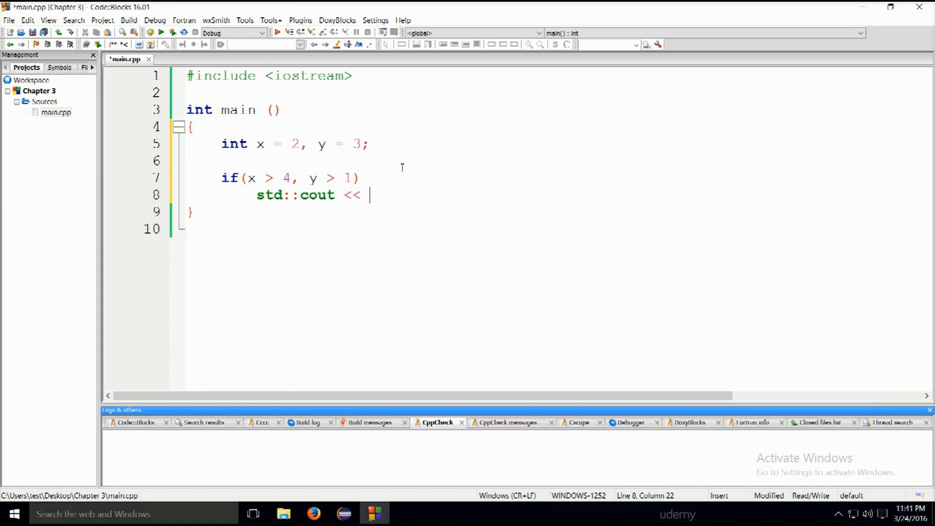
pyautogui.write('"Some"')
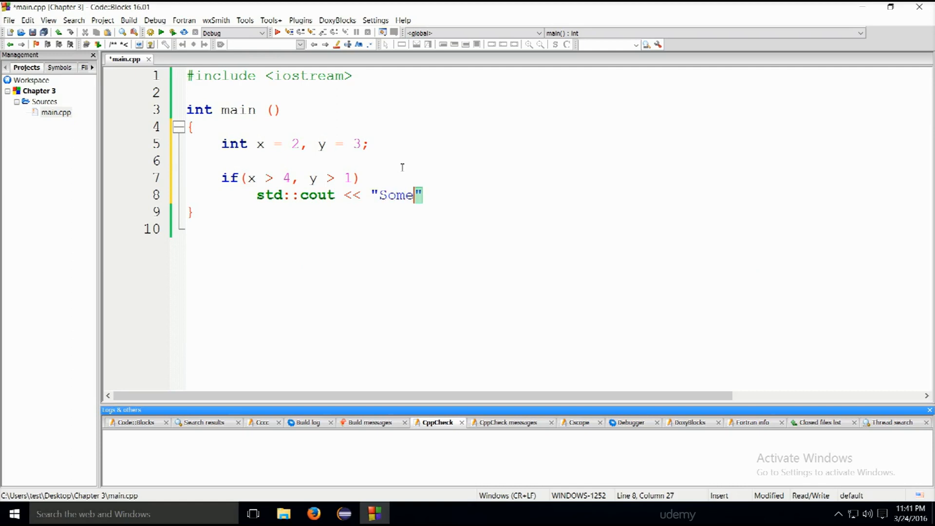
pyautogui.write('thing....')
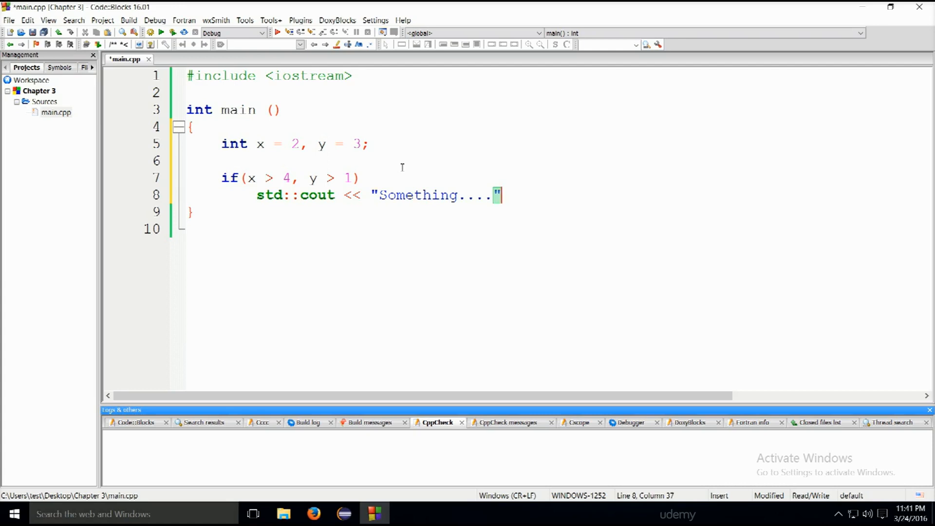
pyautogui.write('<<')
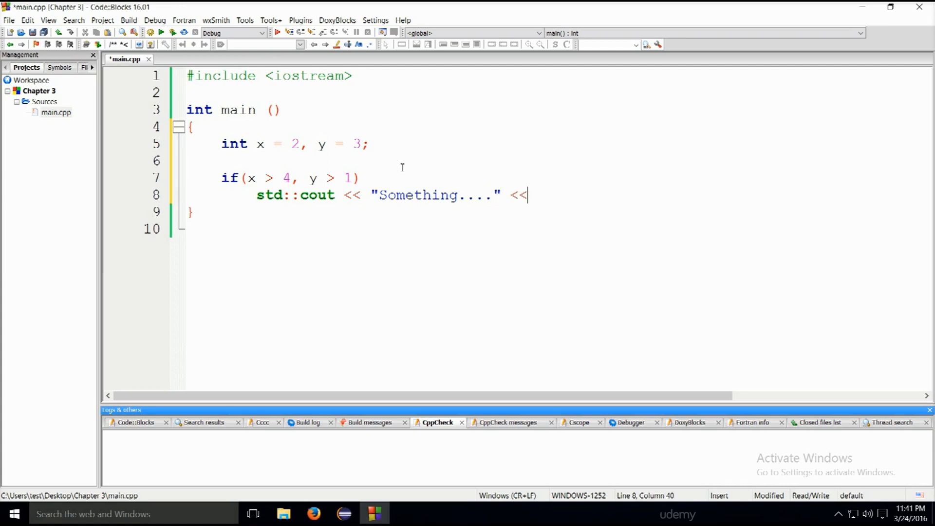
pyautogui.write('std:')
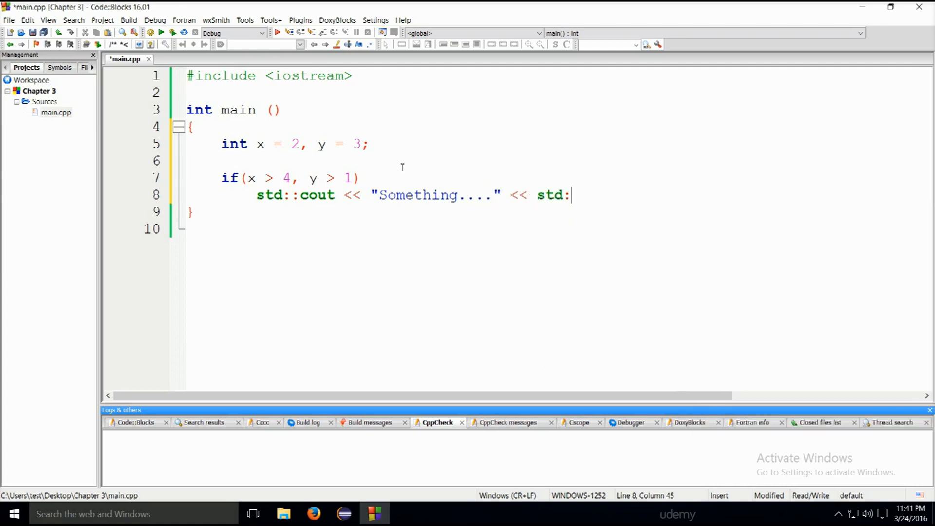
pyautogui.write('endl')
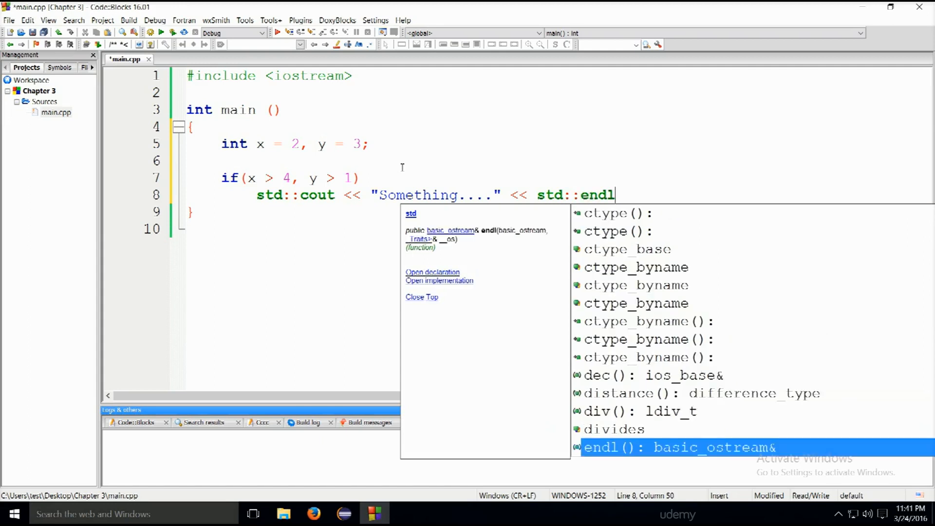
pyautogui.write(';')
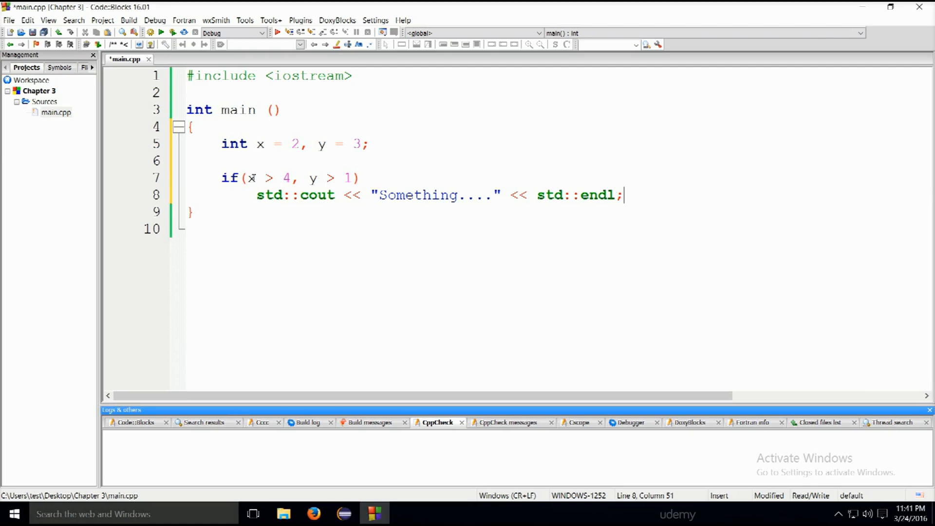
# Highlight the y > 1 condition and the y declaration, then place the cursor after x > 4
pyautogui.moveTo(247, 178); pyautogui.dragTo(293, 178)
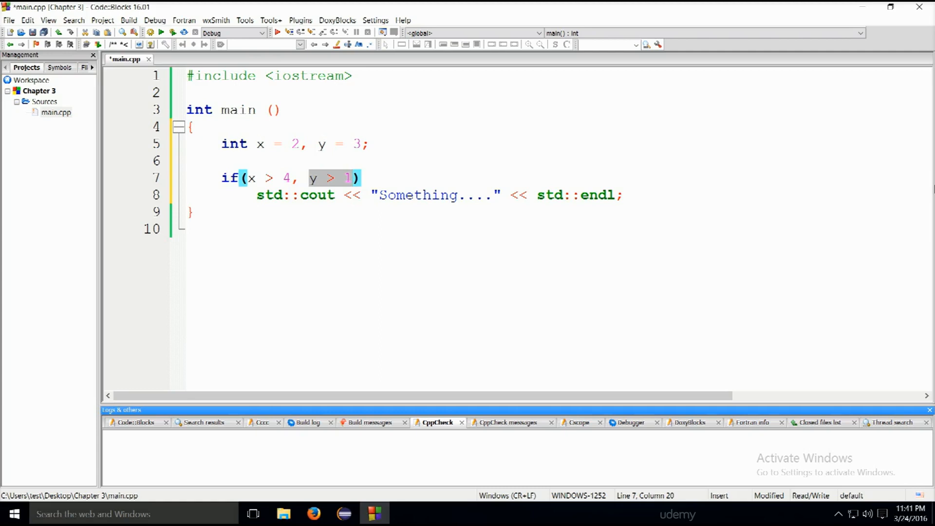
pyautogui.moveTo(471, 98)
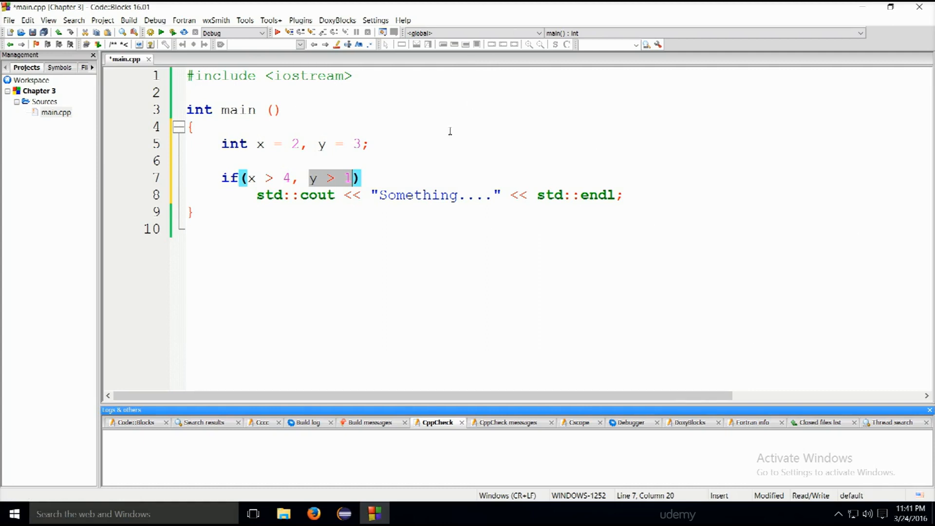
pyautogui.moveTo(514, 310)
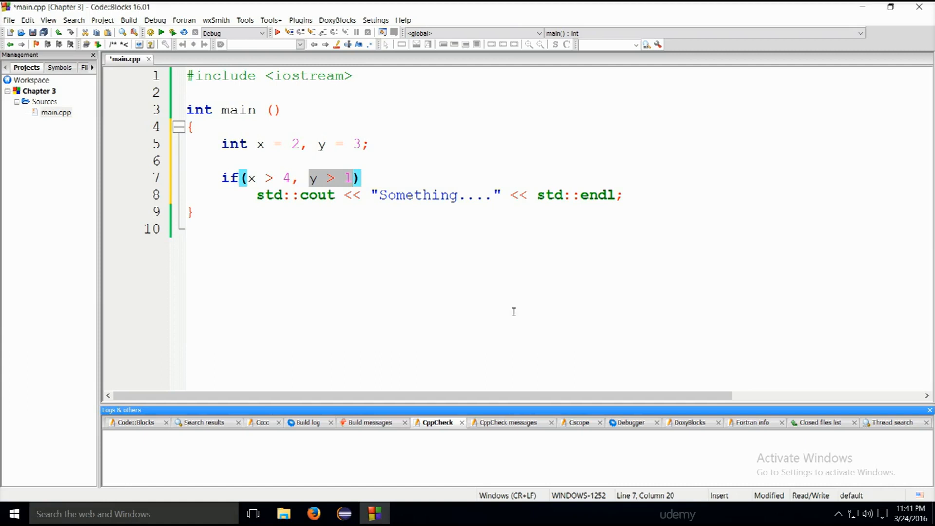
pyautogui.moveTo(565, 262)
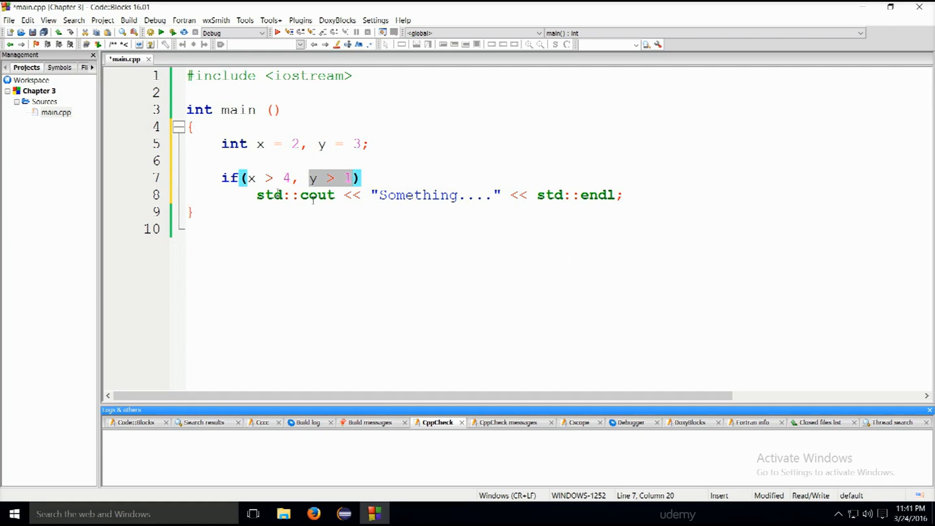
pyautogui.click(310, 178)
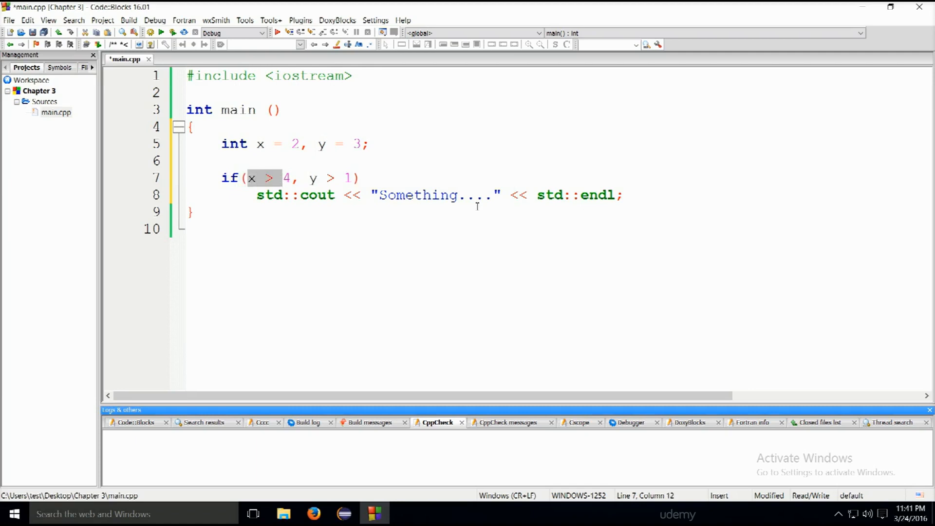
pyautogui.moveTo(250, 134)
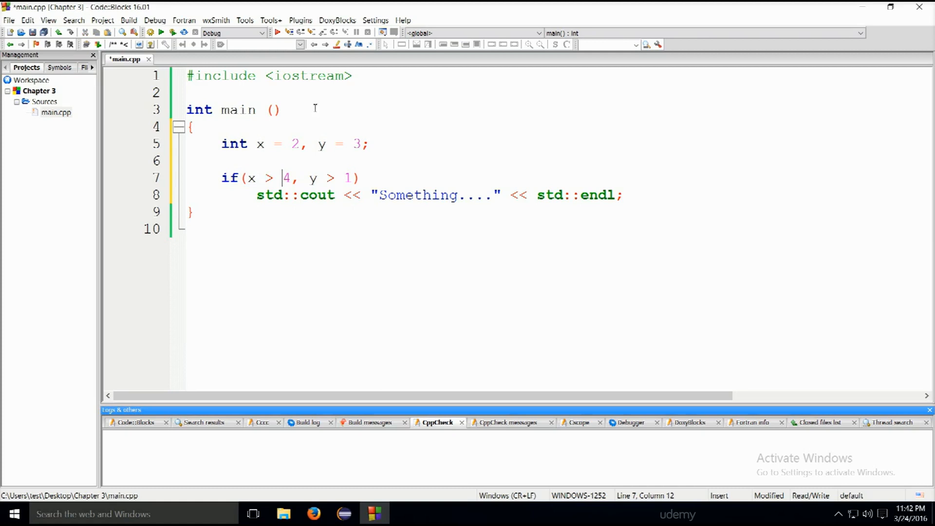
pyautogui.doubleClick(293, 144)
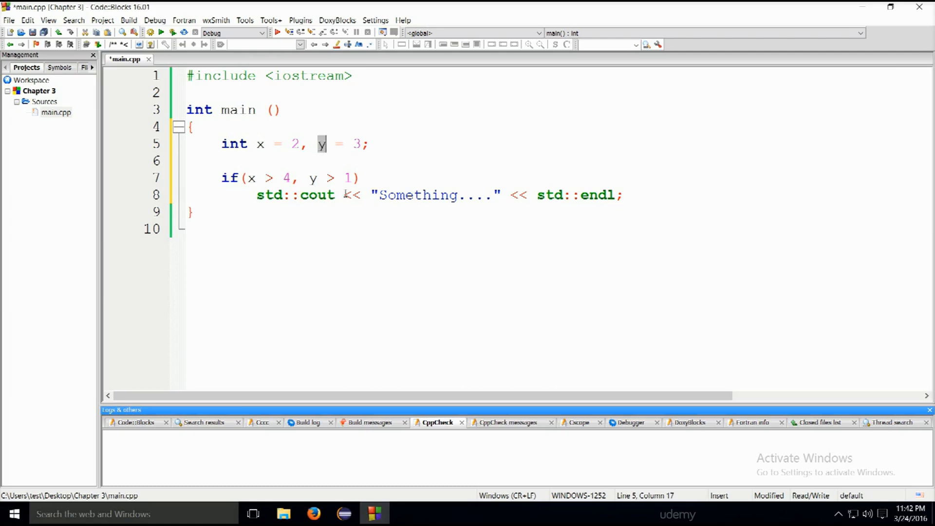
pyautogui.moveTo(304, 178)
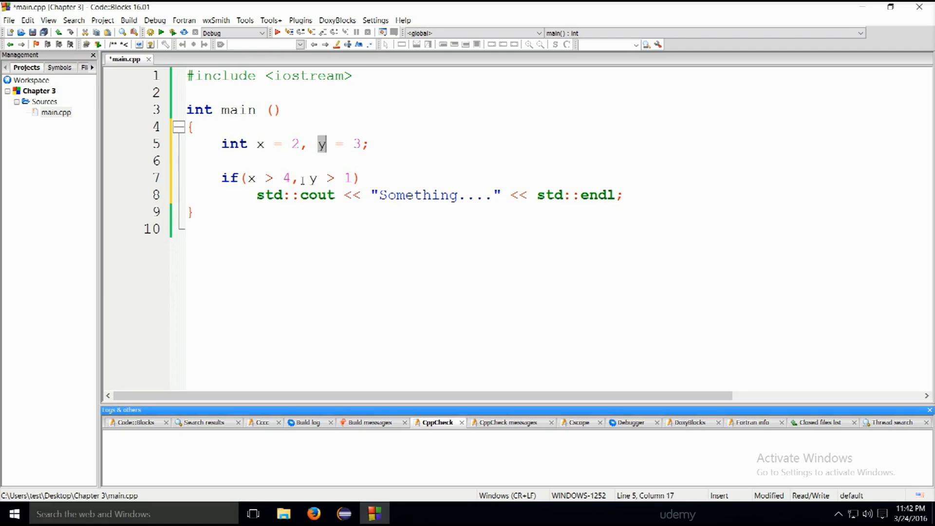
pyautogui.click(296, 178)
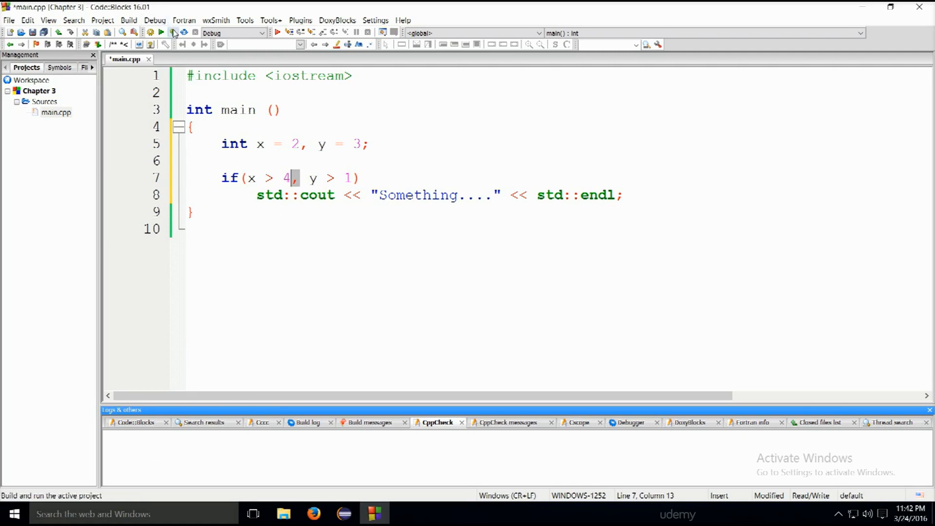
# Build and run main.cpp, yielding 0 errors and a comma-operator warning
pyautogui.click(162, 32)
pyautogui.write('5')
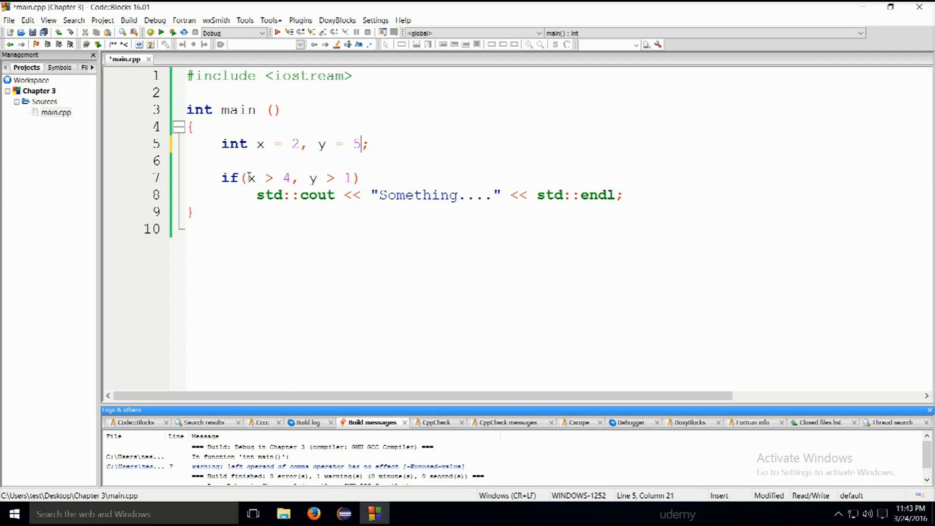
pyautogui.moveTo(359, 170)
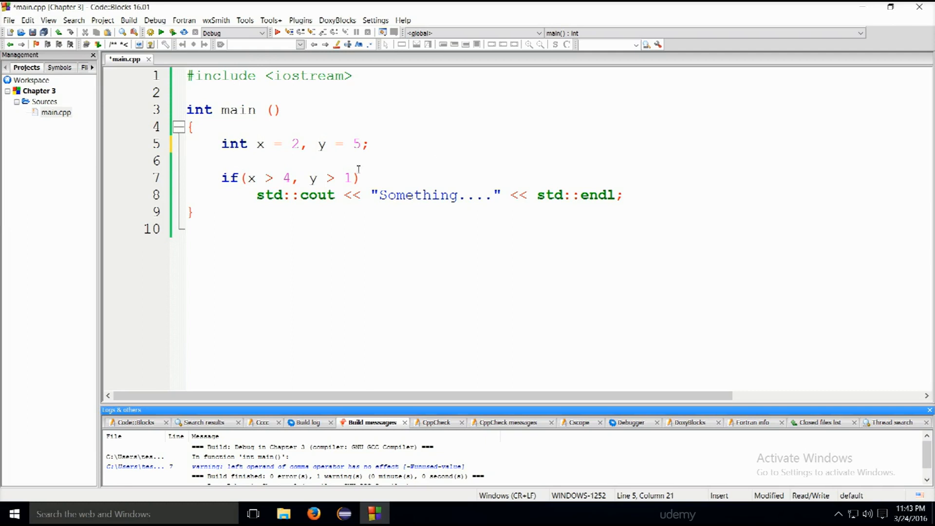
pyautogui.moveTo(336, 140)
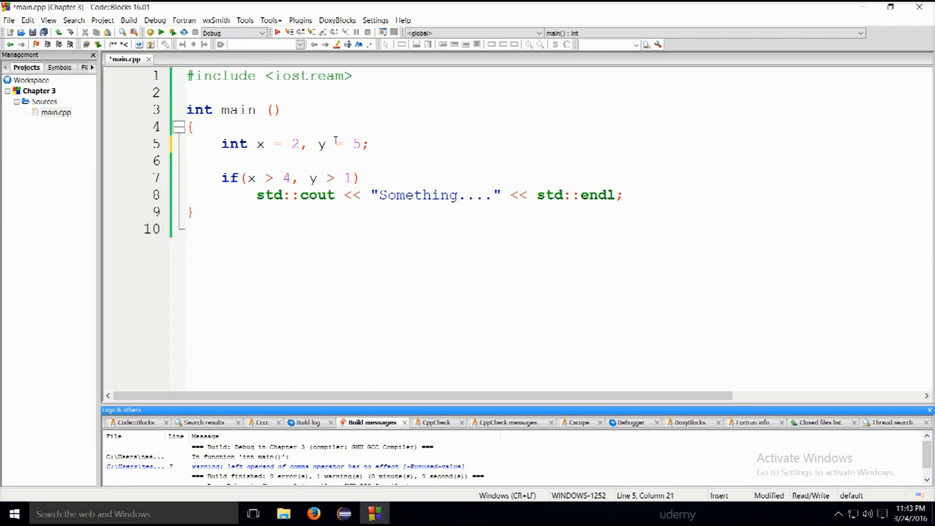
pyautogui.moveTo(56, 231)
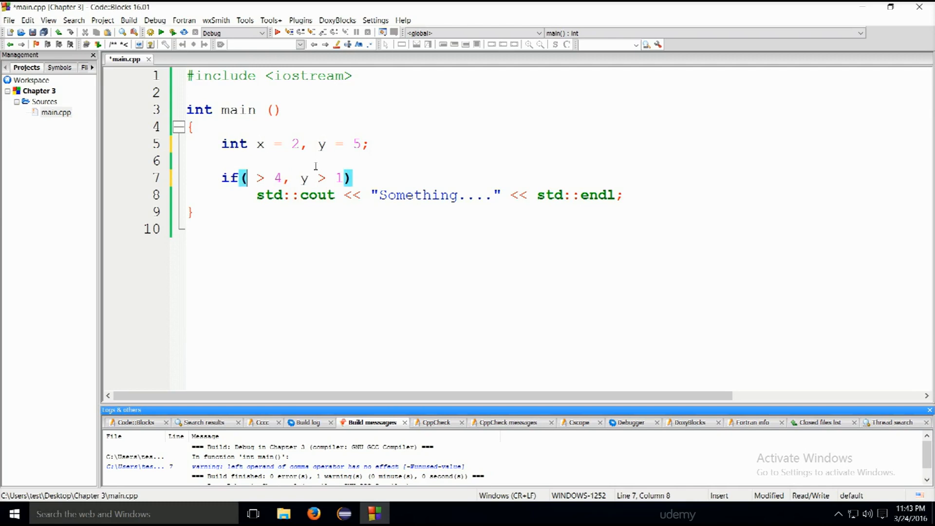
# Use 2 instead of x in the condition and close the output showing Something....
pyautogui.write('2')
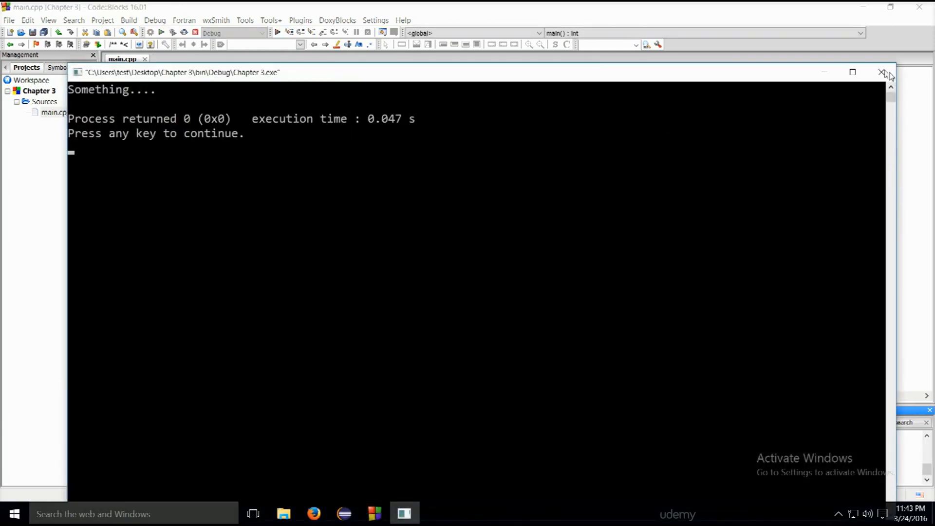
pyautogui.click(883, 72)
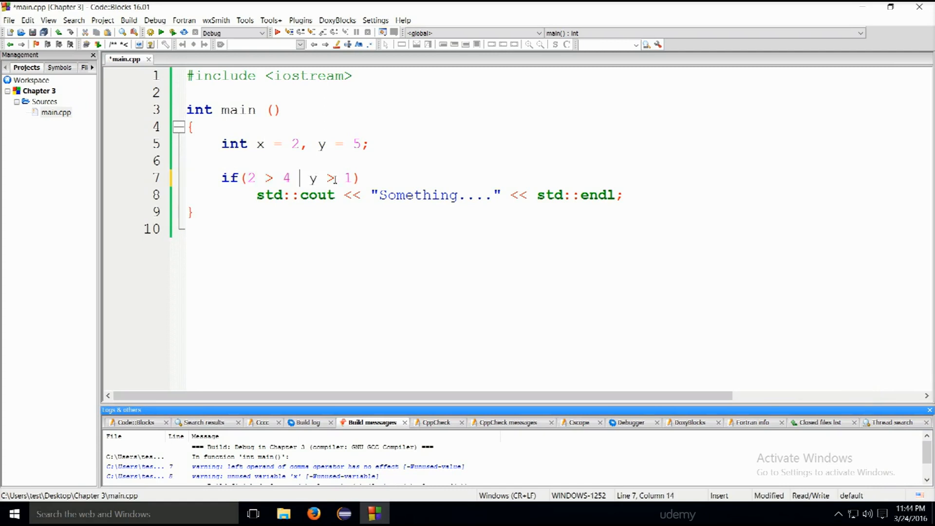
# Join 2 > 4 and y > 1 with && and save main.cpp
pyautogui.write('&&')
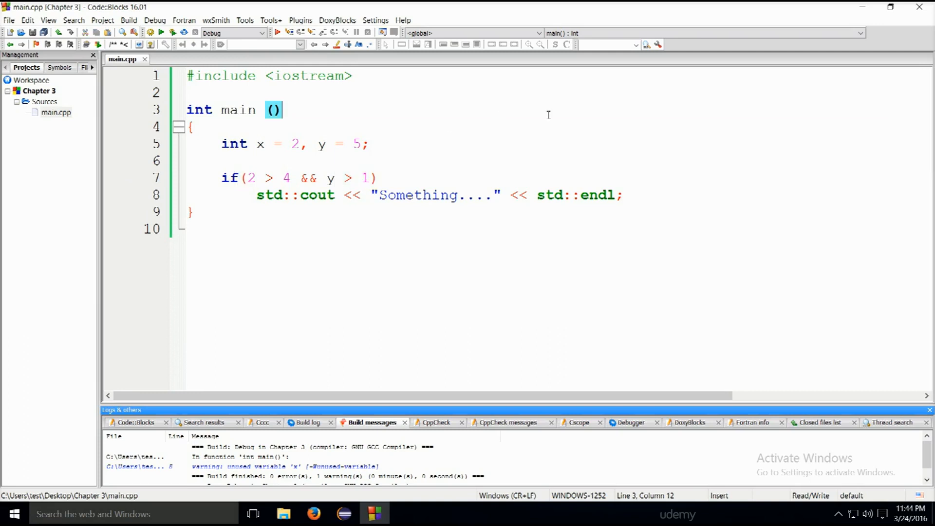
pyautogui.click(639, 195)
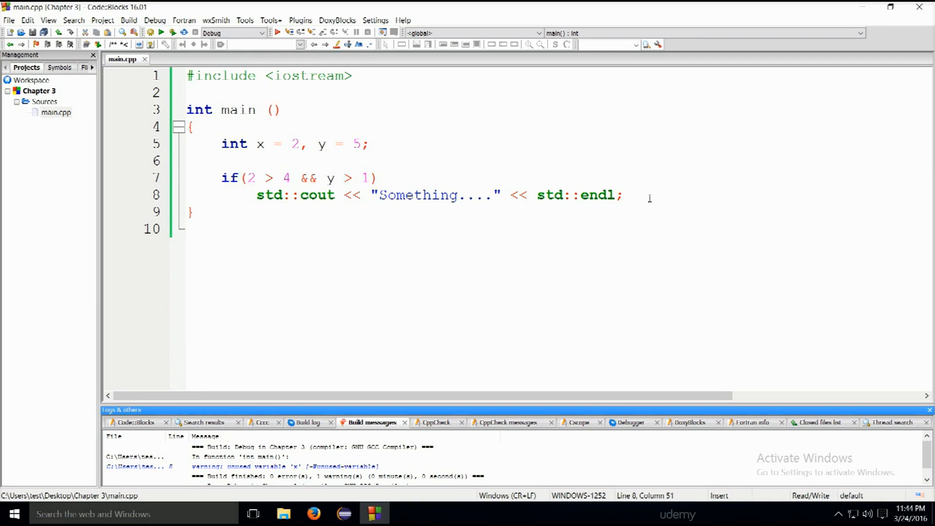
# Type an AND heading with rows 'true true true' and 'true false false'
pyautogui.write('a')
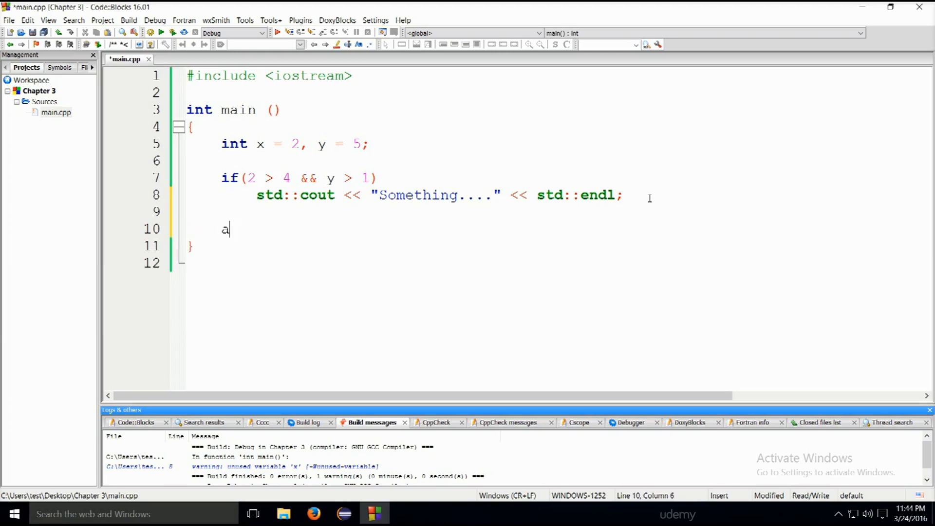
pyautogui.write('nd')
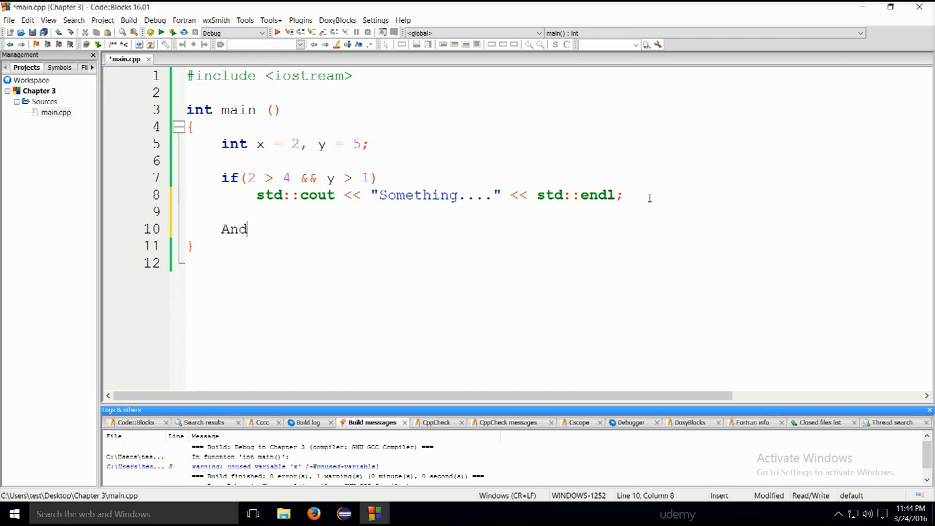
pyautogui.press('BackSpace')
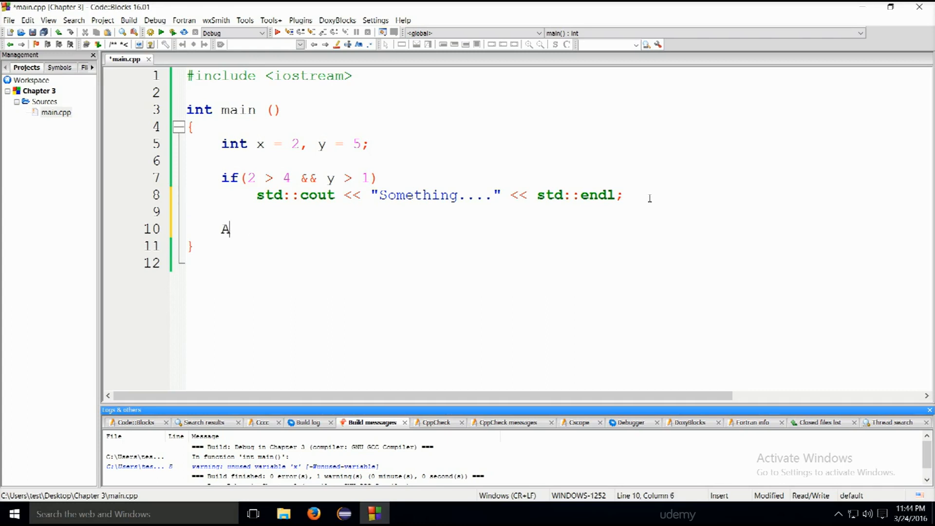
pyautogui.write('ND')
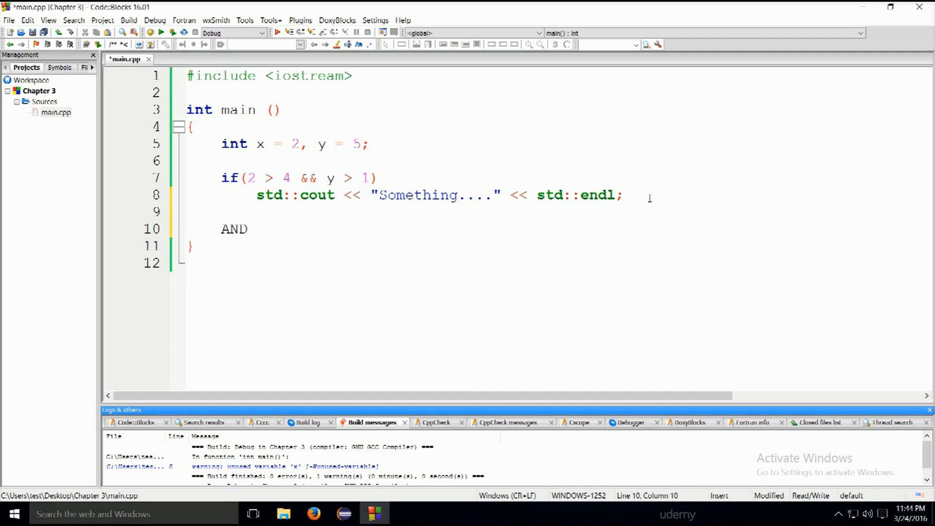
pyautogui.write('true')
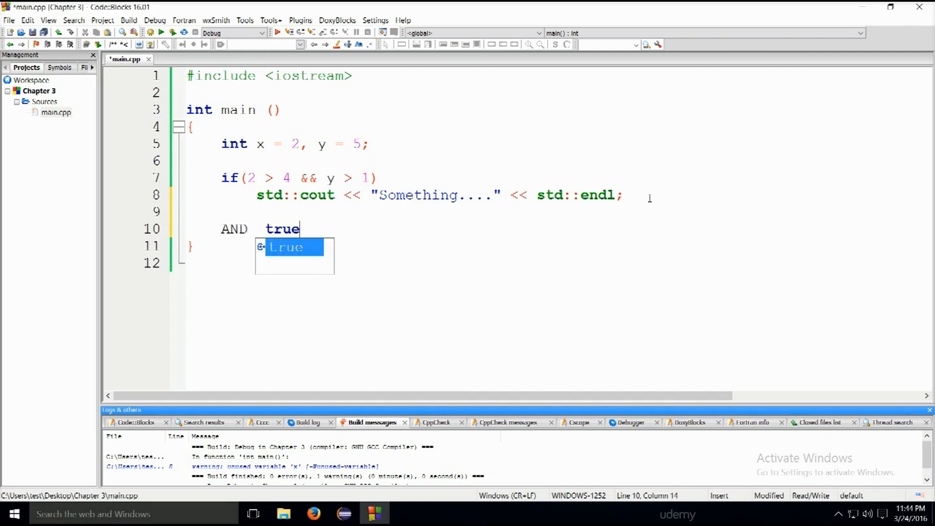
pyautogui.write('true t')
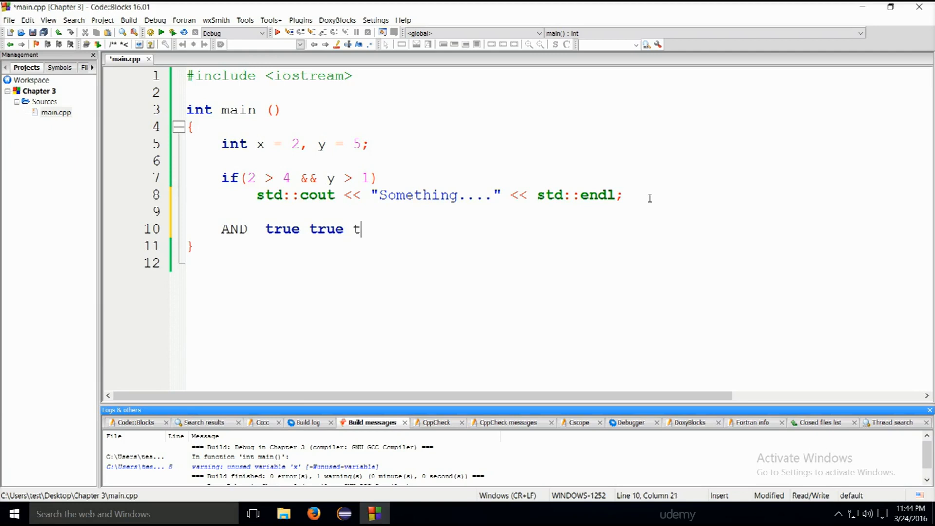
pyautogui.write('rue')
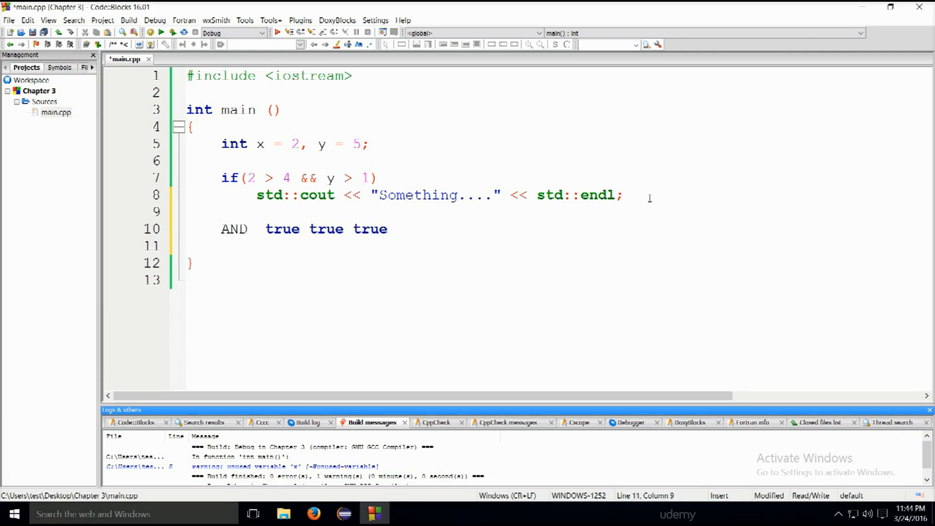
pyautogui.write('tru')
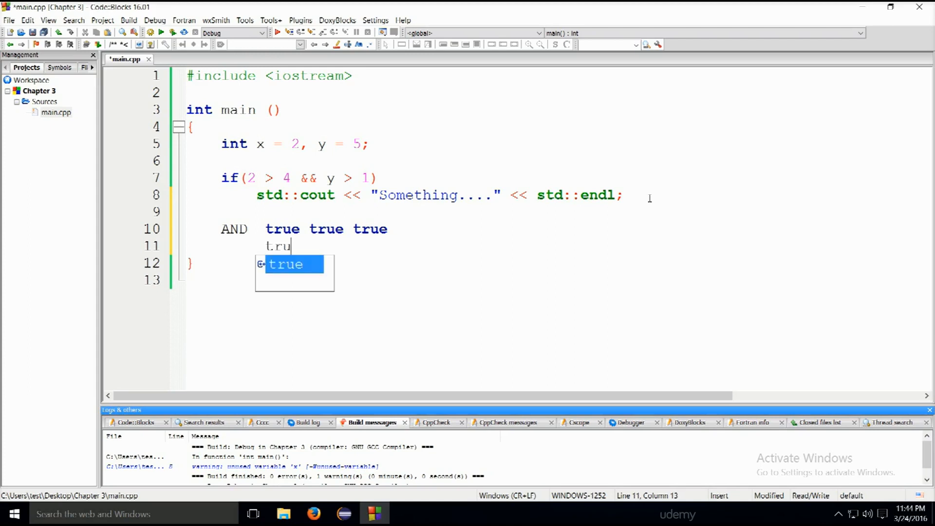
pyautogui.write('true fla')
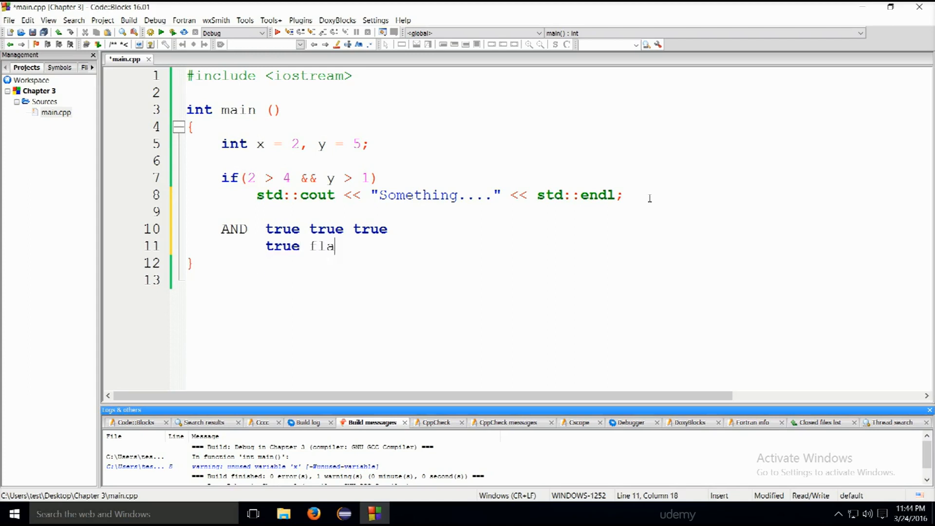
pyautogui.write('s')
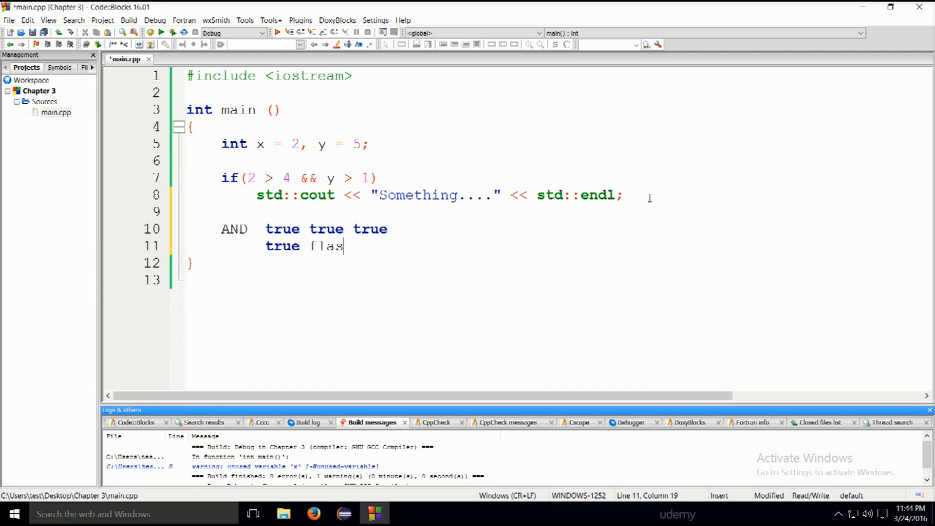
pyautogui.write('e')
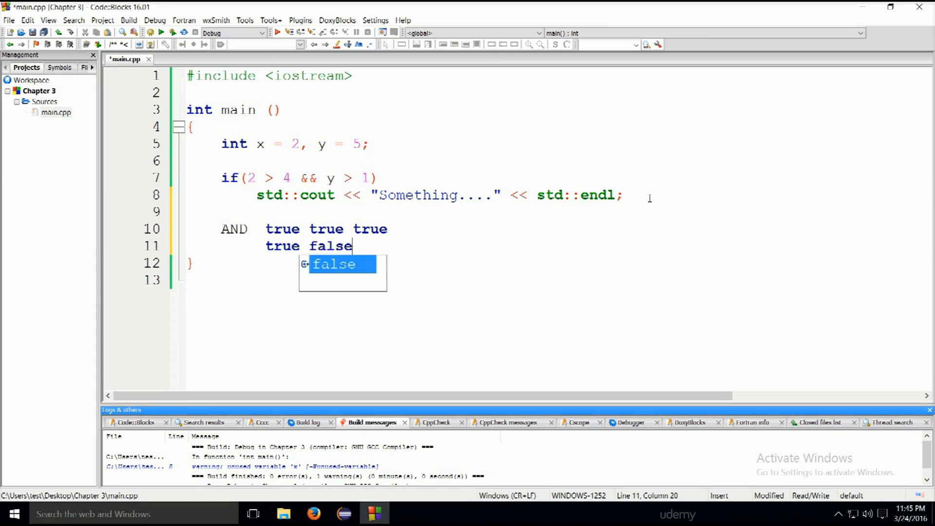
pyautogui.write('fa')
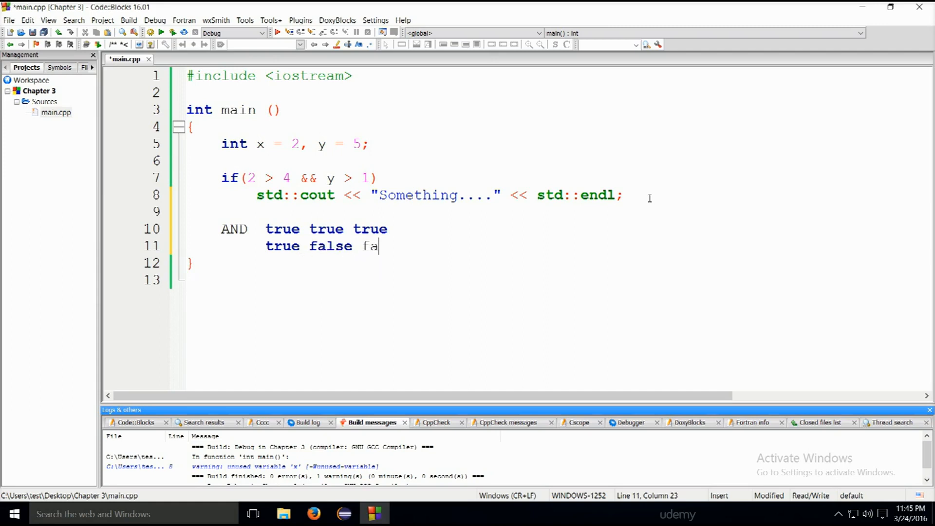
pyautogui.write('lse')
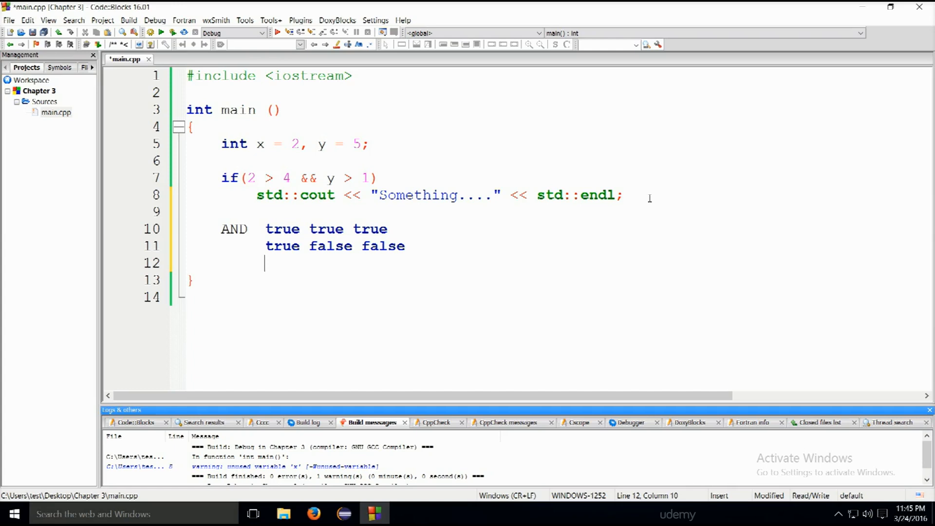
# Add the rows 'false true false' and 'false false false'
pyautogui.write('f')
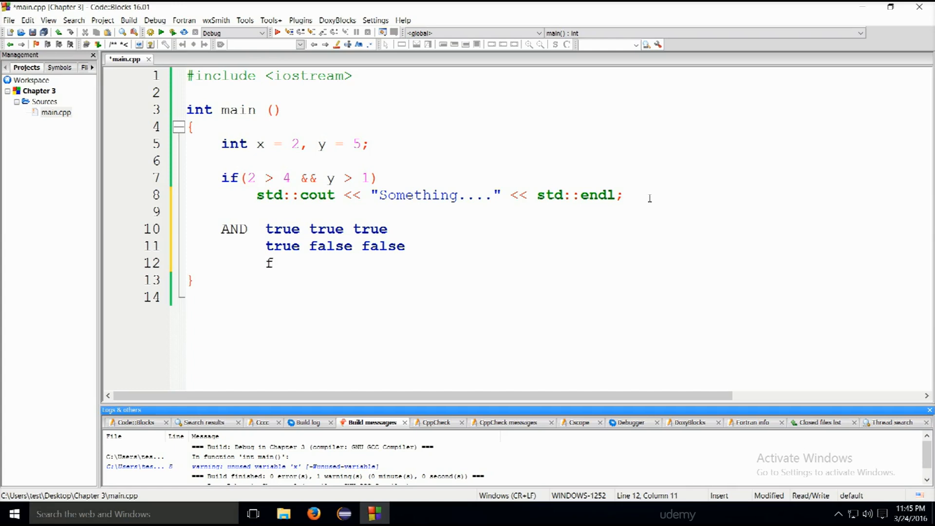
pyautogui.write('alse')
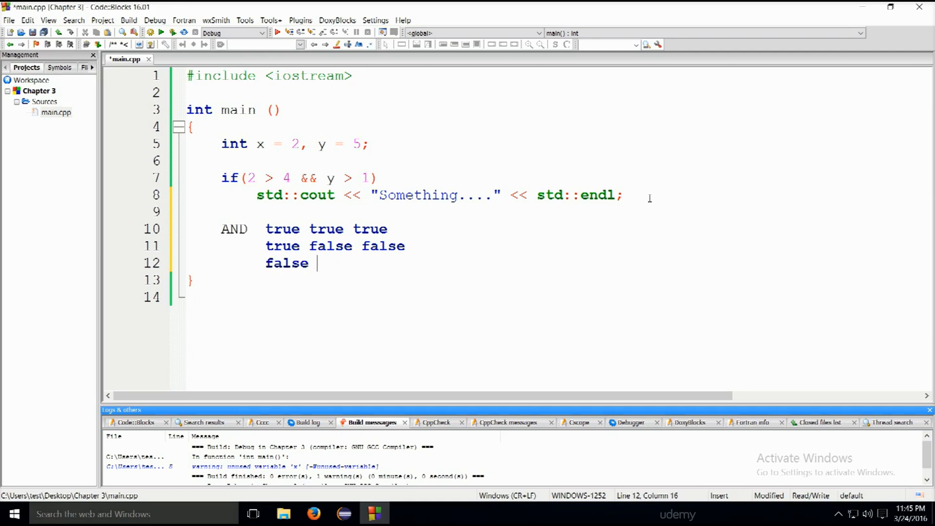
pyautogui.write('true f')
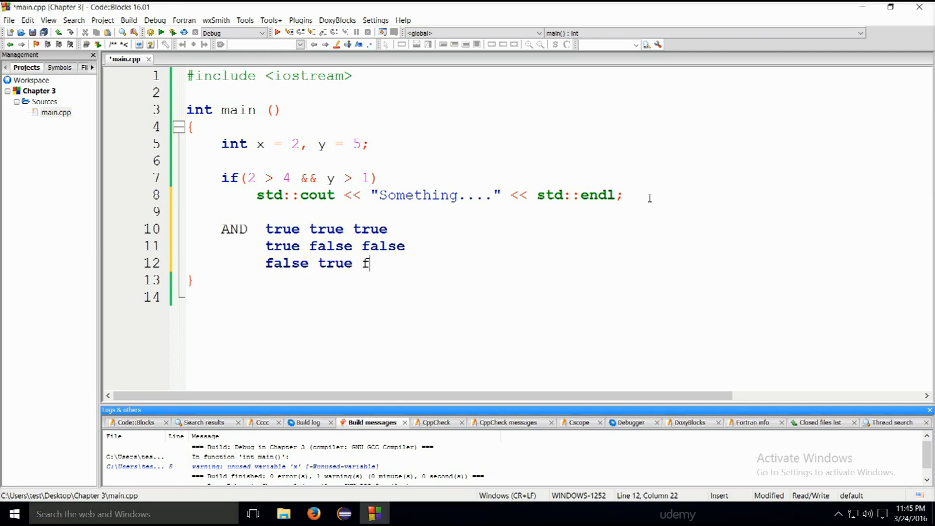
pyautogui.write('alse')
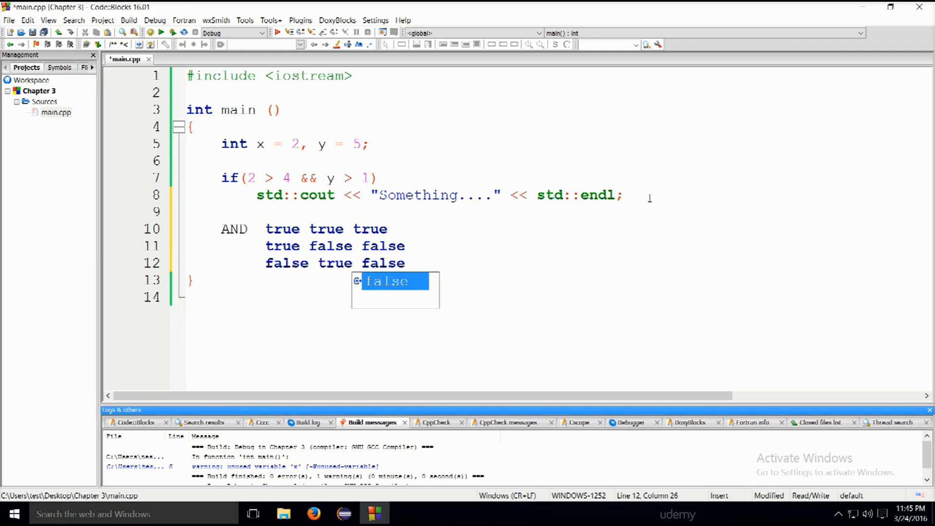
pyautogui.write('f')
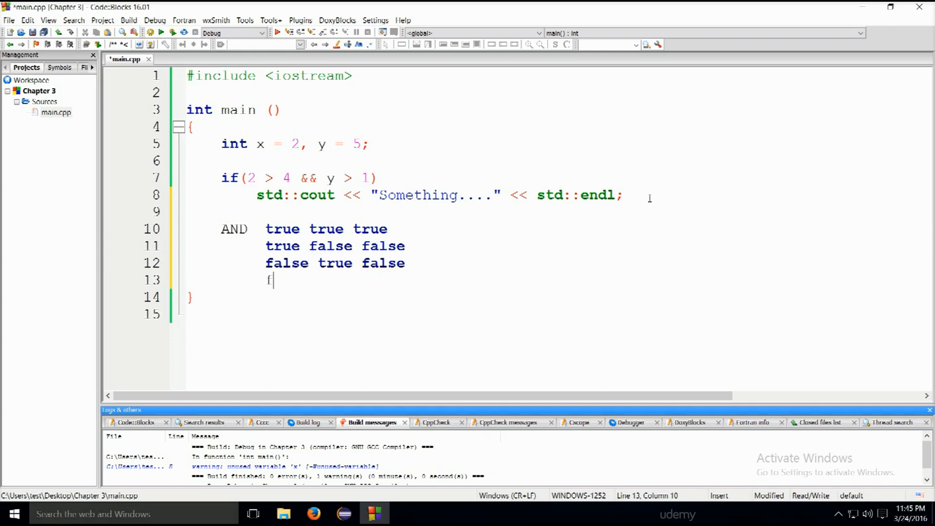
pyautogui.write('alse fal')
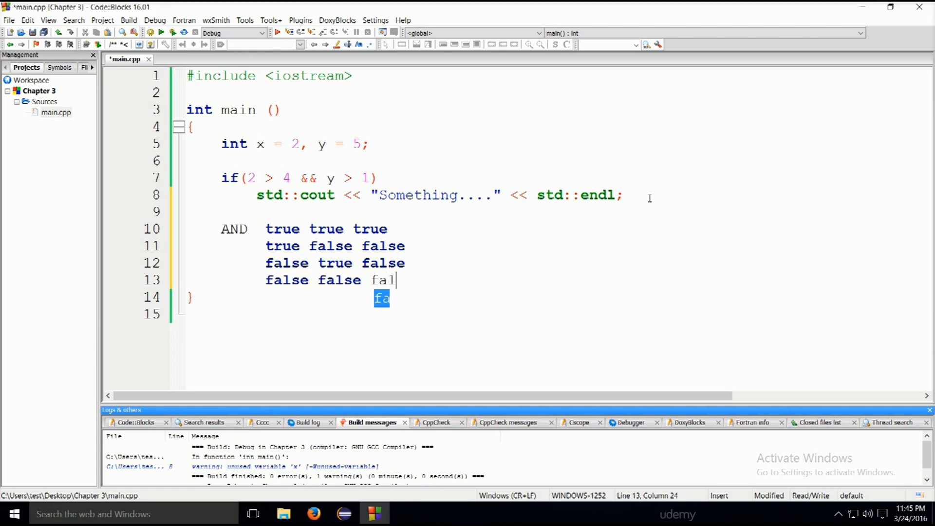
pyautogui.write('se')
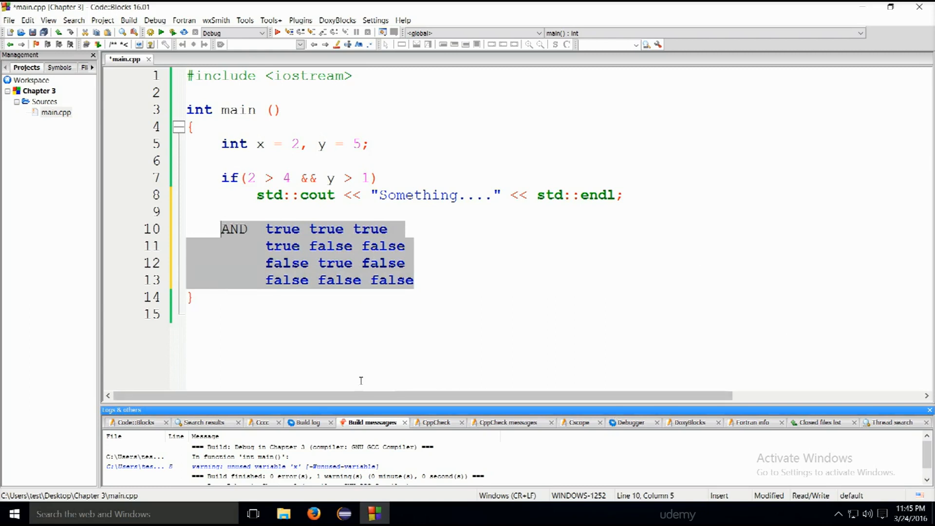
pyautogui.moveTo(589, 322)
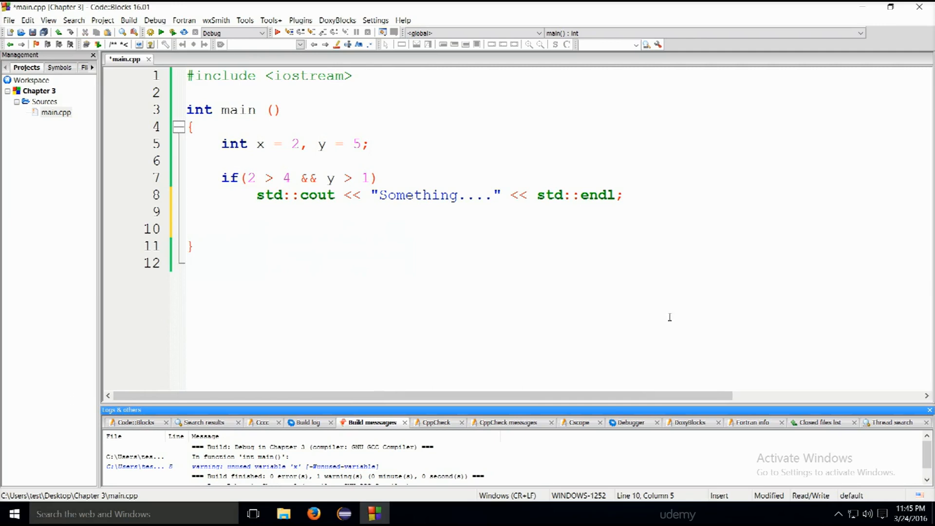
# Delete the truth-table lines and return the cursor to main's blank lines
pyautogui.click(290, 178)
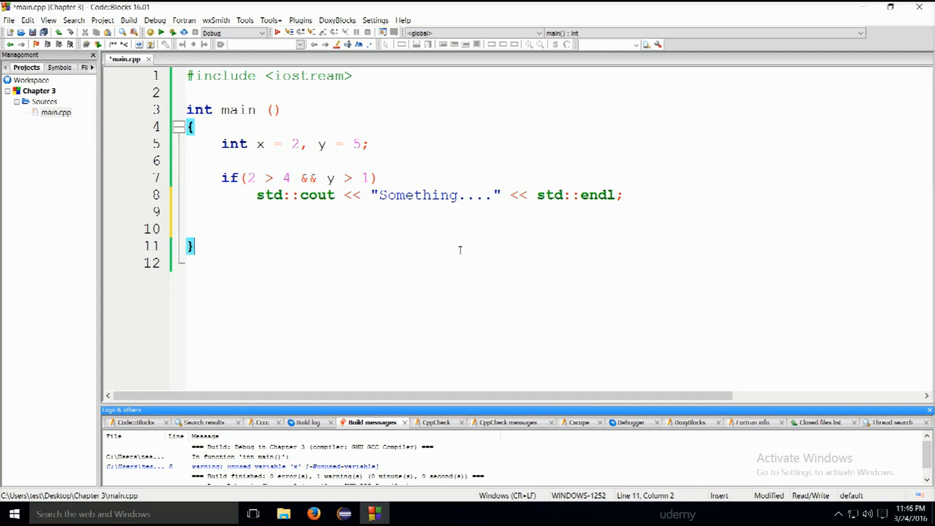
pyautogui.moveTo(382, 216)
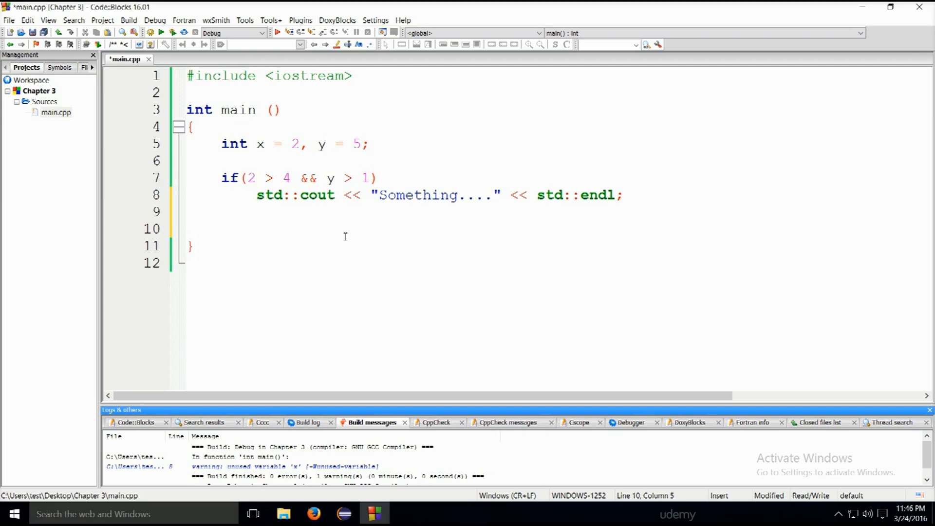
# Write if(A) containing 'some code', then an empty else if(B) block
pyautogui.write('if(')
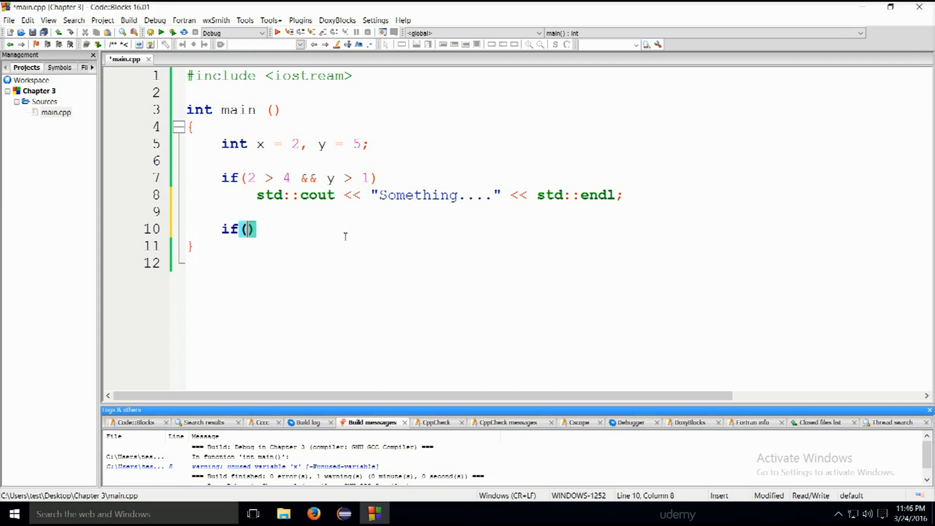
pyautogui.write('1')
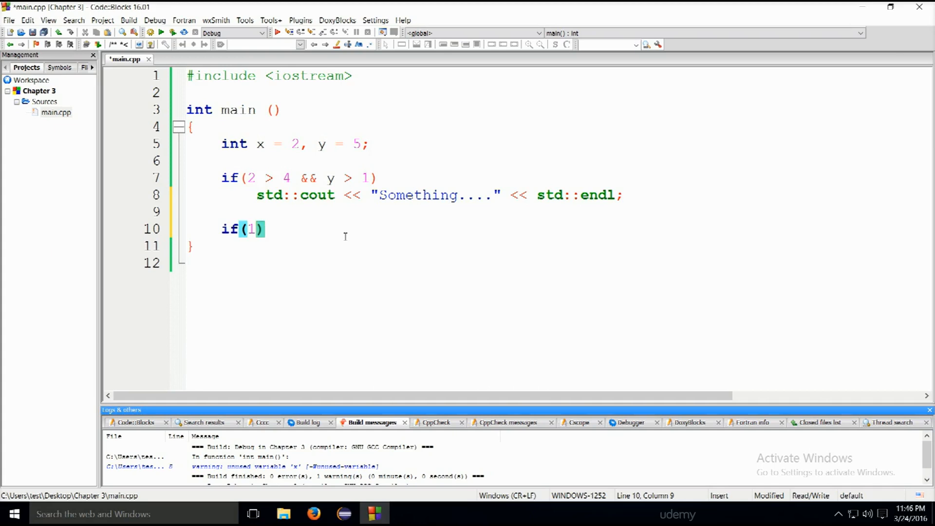
pyautogui.write('A')
pyautogui.write('{')
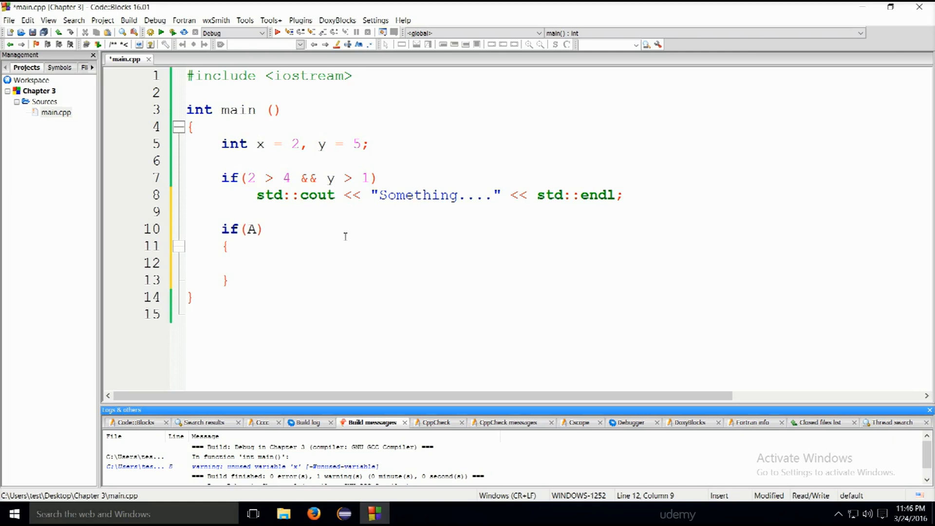
pyautogui.write('some cod')
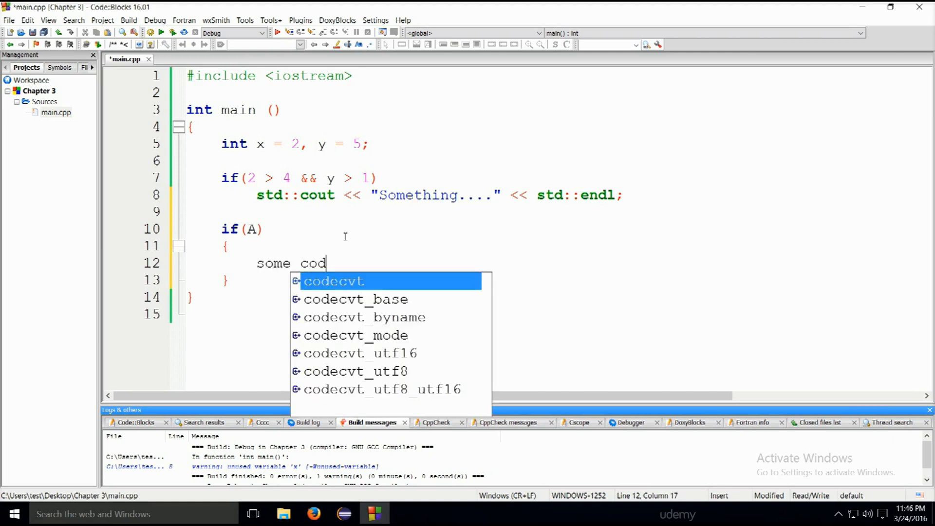
pyautogui.write('e')
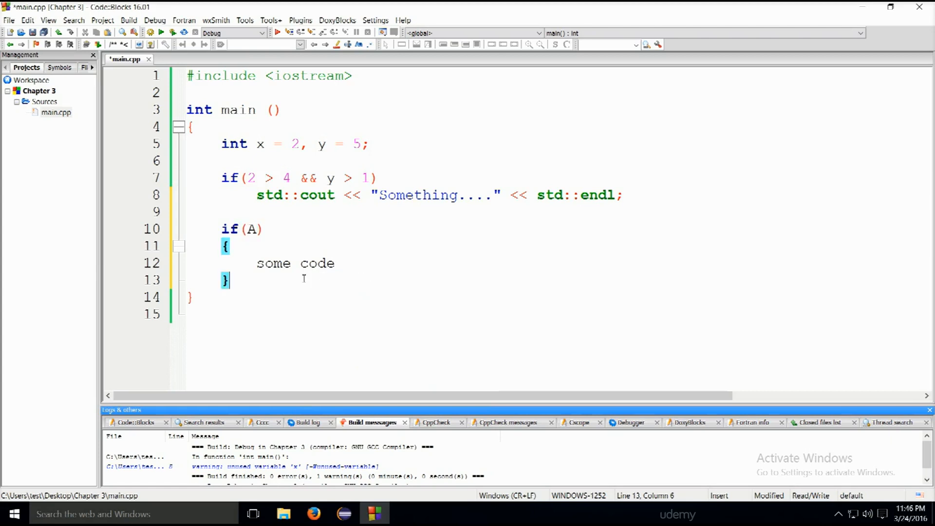
pyautogui.write('el')
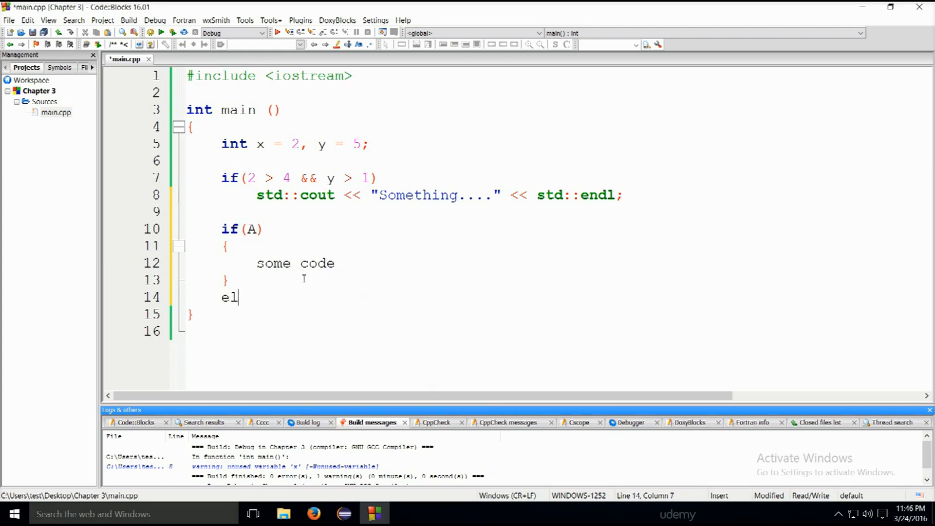
pyautogui.write('se')
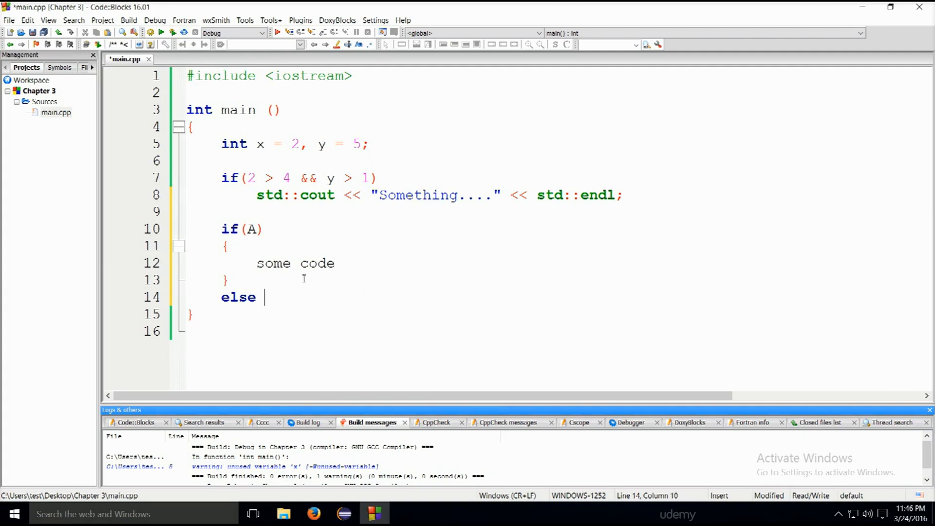
pyautogui.write('if()')
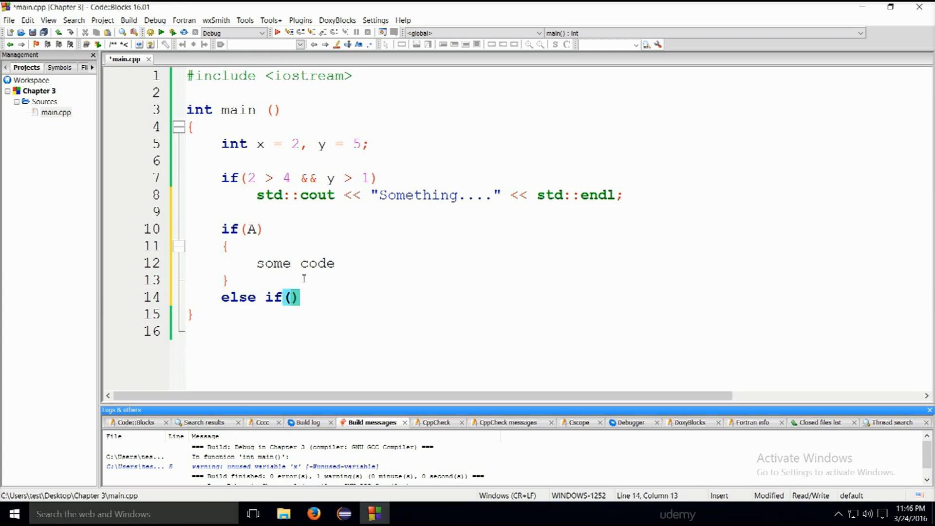
pyautogui.write('B')
pyautogui.write('{')
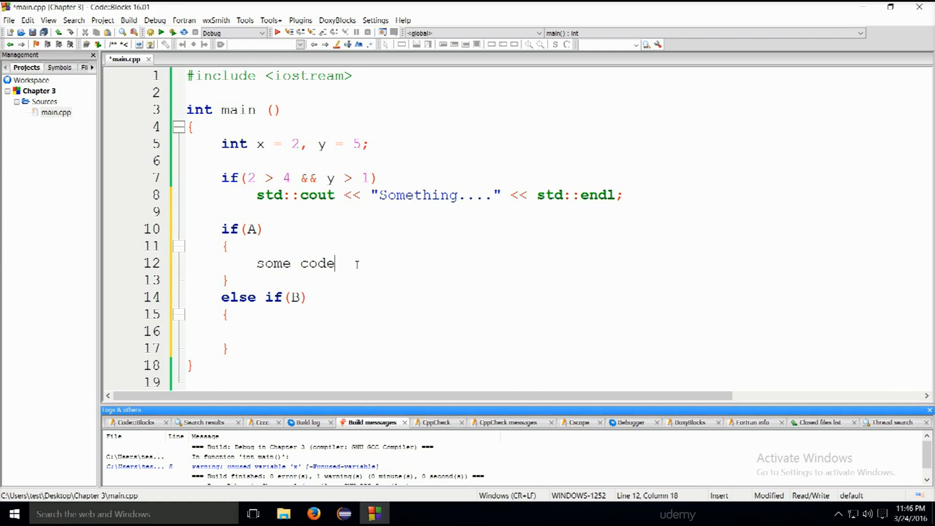
# Type nested if, else if and else lines below 'some code'
pyautogui.write('if')
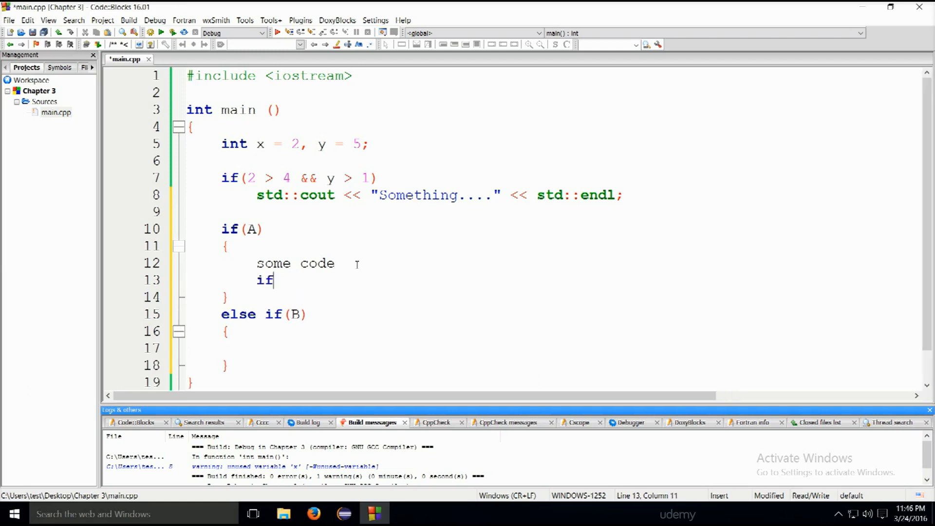
pyautogui.press('enter')
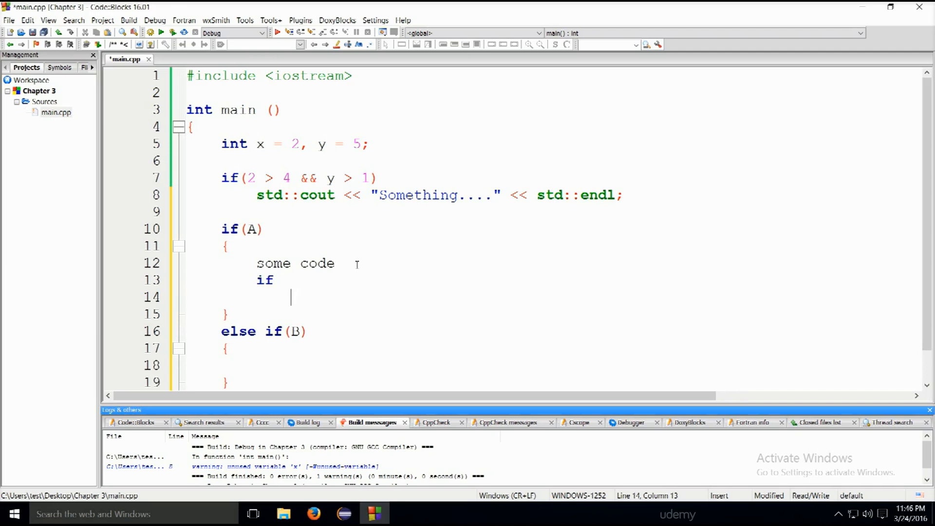
pyautogui.write('else')
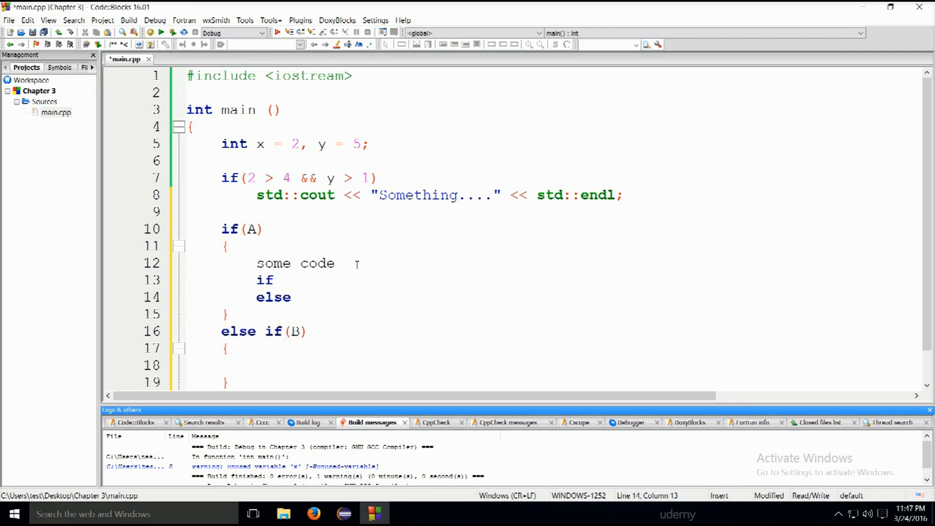
pyautogui.press('Enter')
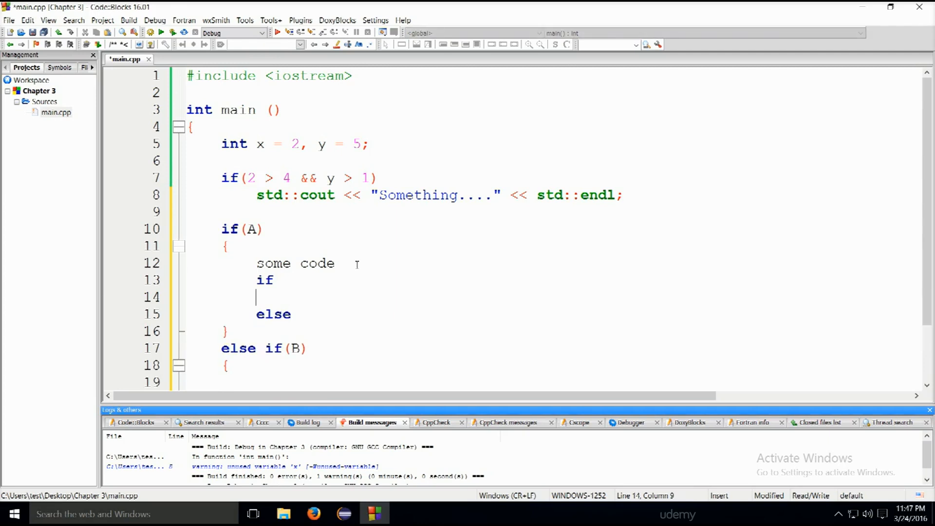
pyautogui.write('else if')
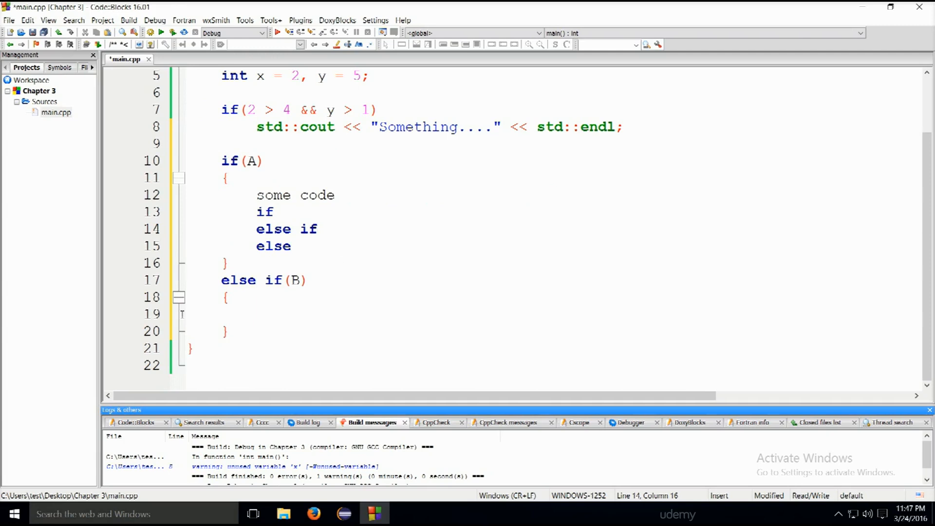
pyautogui.moveTo(319, 266)
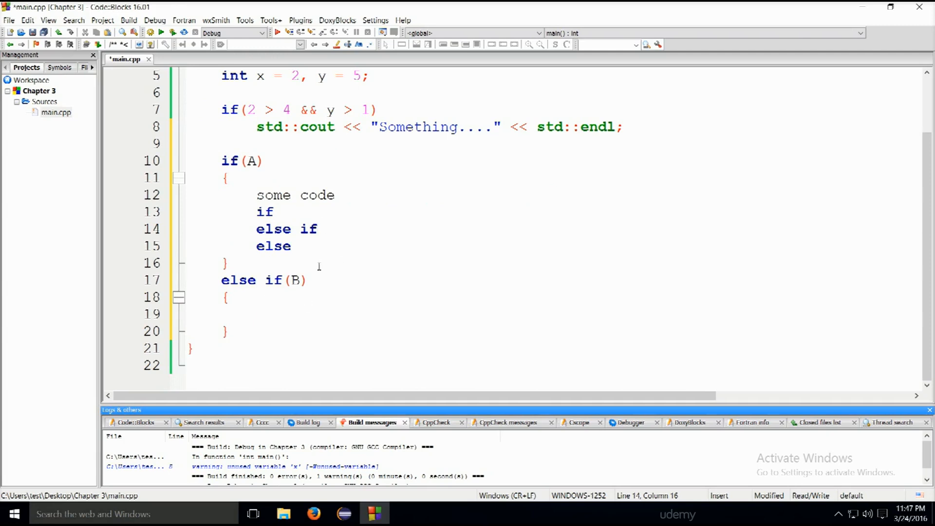
# Inside else if(B), write if(C) and else if(!C), each with 'some code'
pyautogui.click(274, 314)
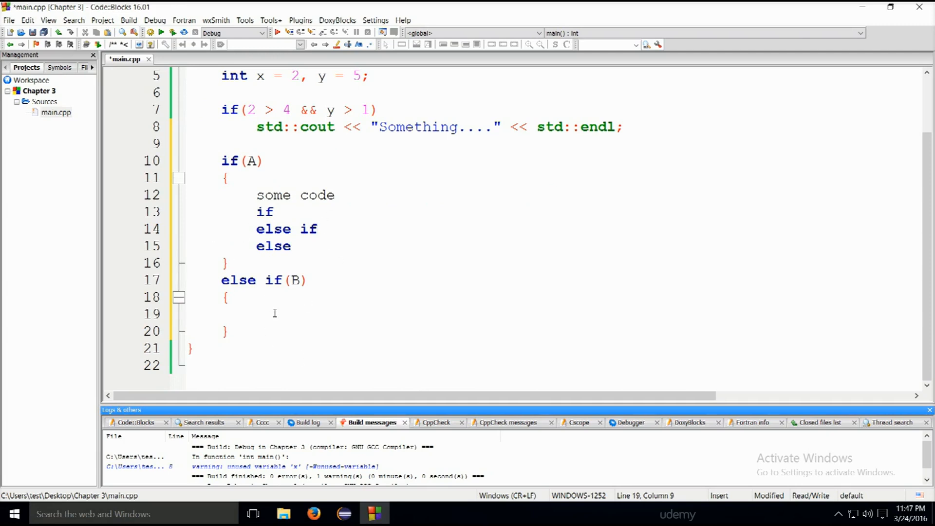
pyautogui.write('if()')
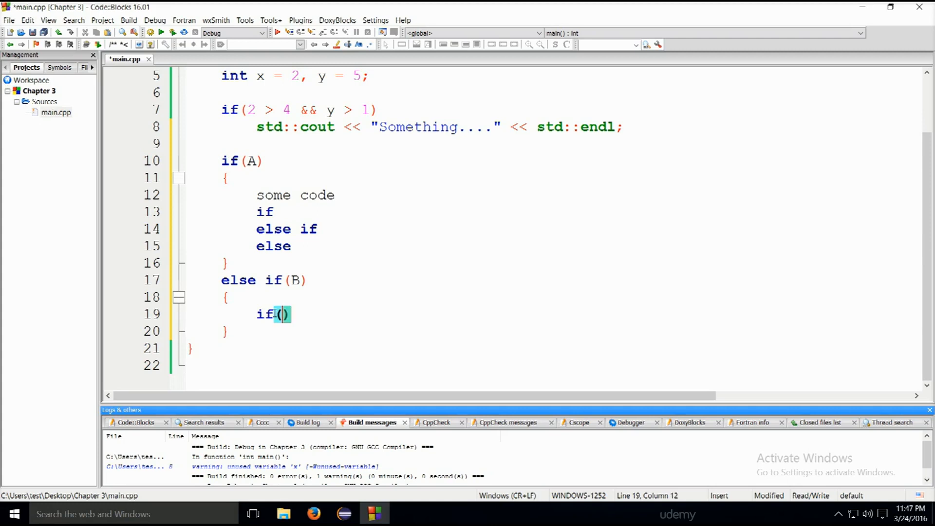
pyautogui.write('C')
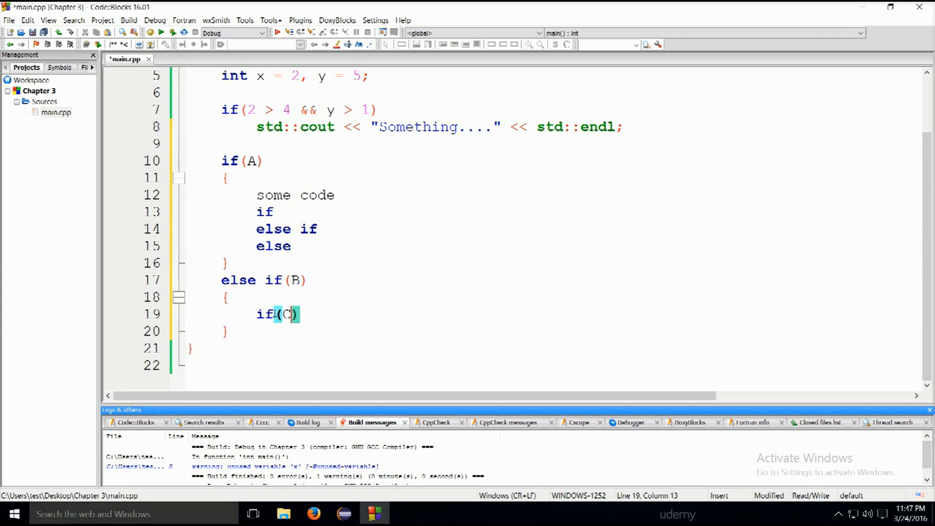
pyautogui.press('enter')
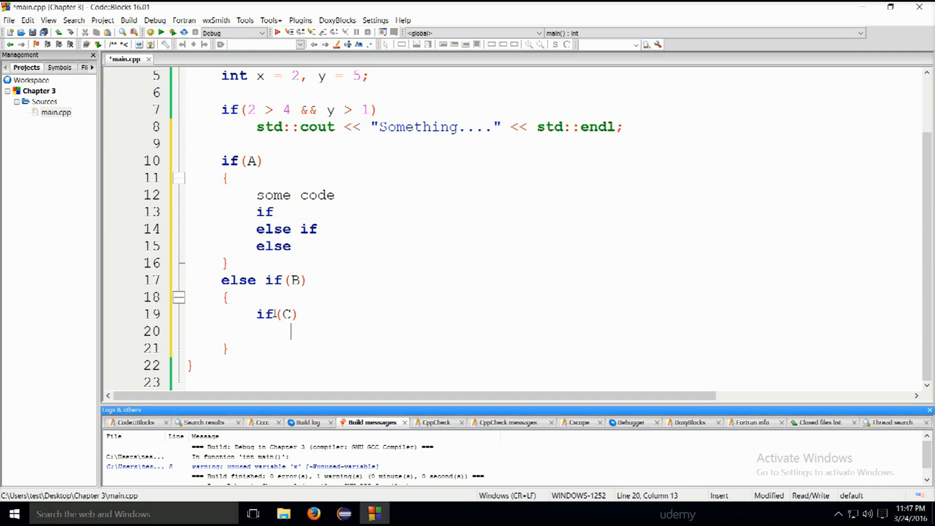
pyautogui.write('somecod')
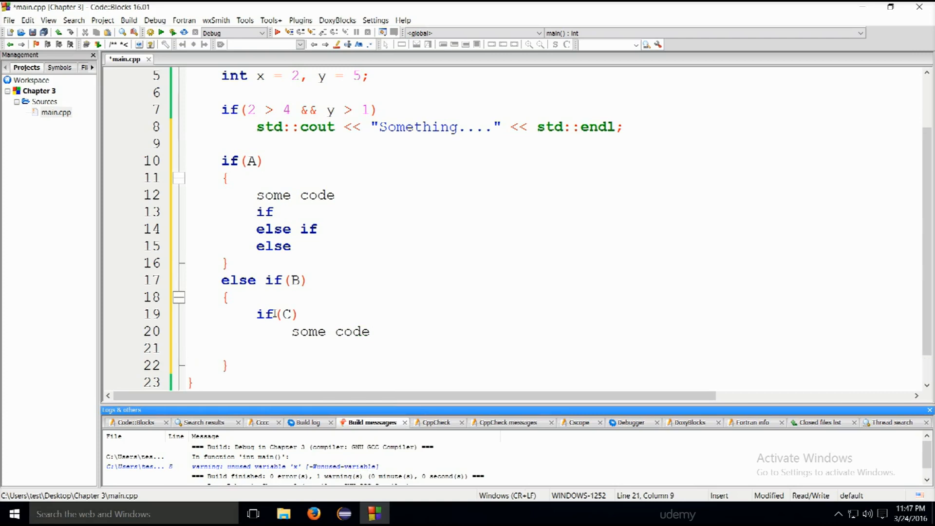
pyautogui.write('else if')
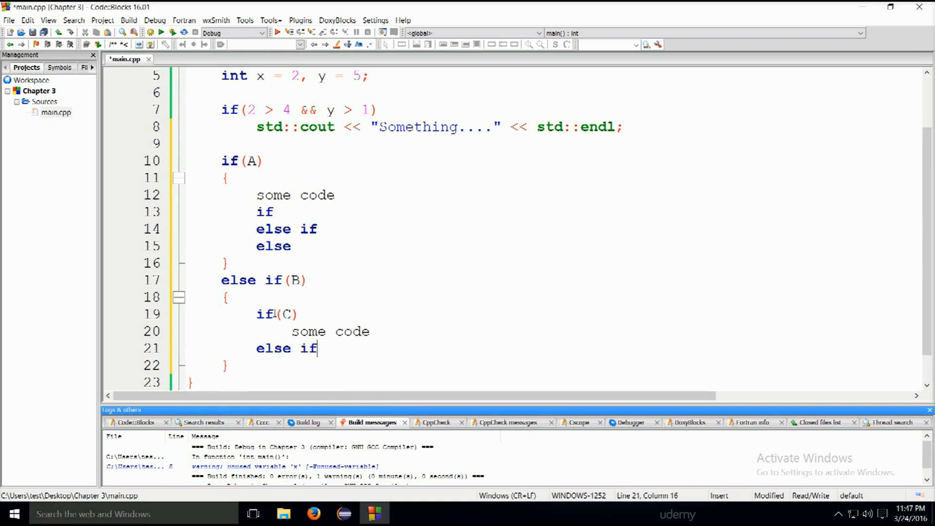
pyautogui.write('()')
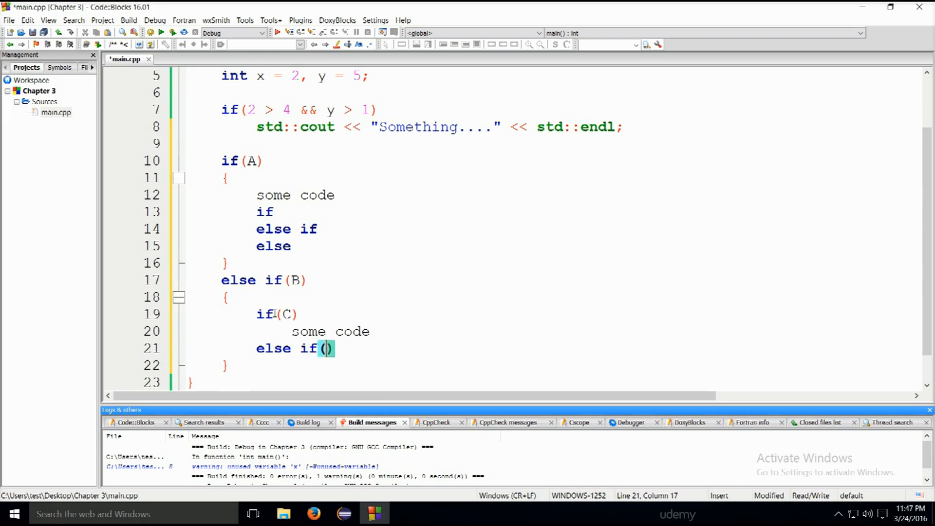
pyautogui.write('!C')
pyautogui.write('s')
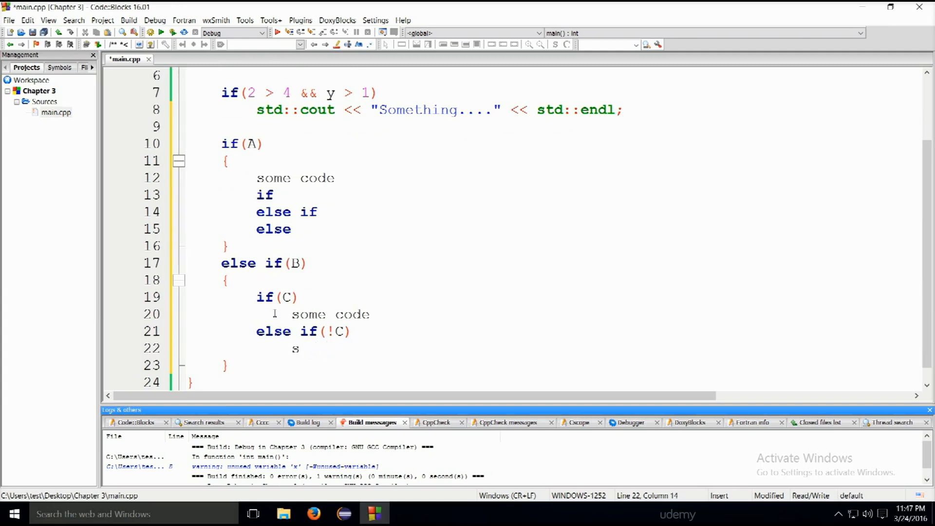
pyautogui.write('ome code')
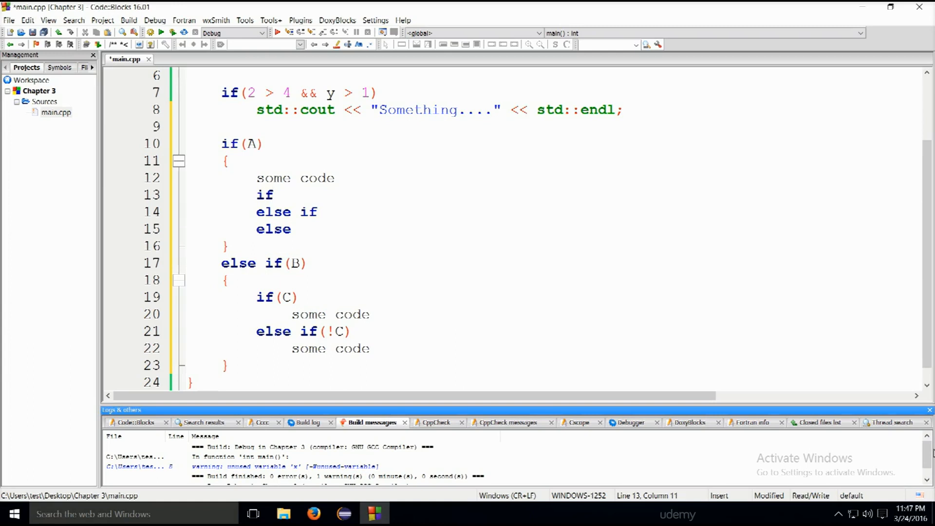
pyautogui.click(274, 195)
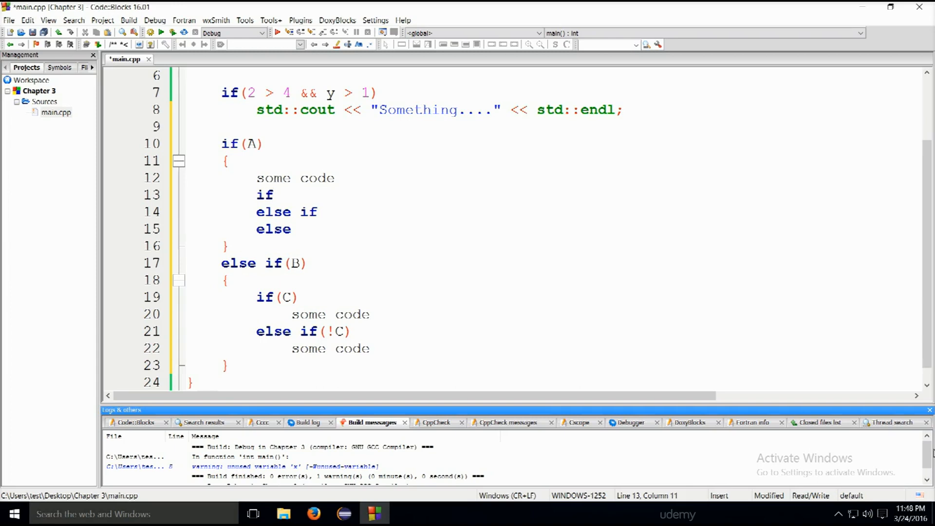
pyautogui.click(273, 194)
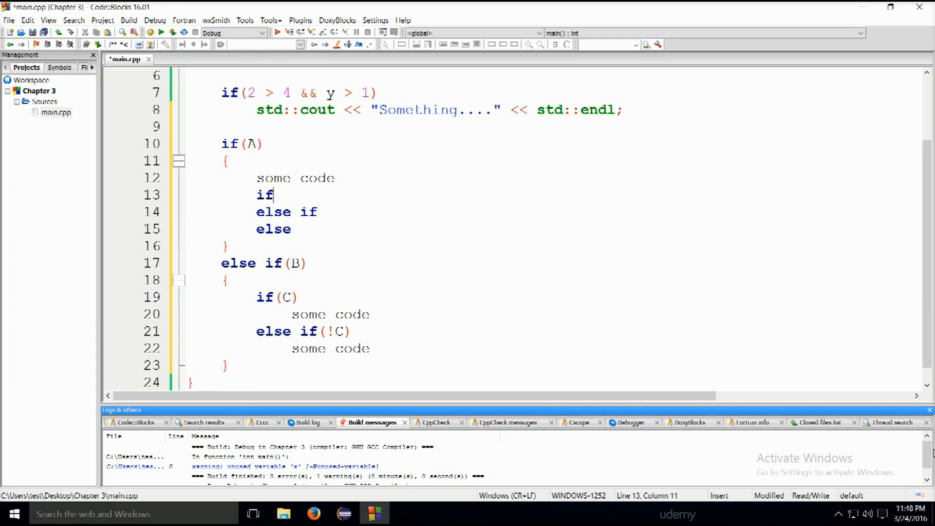